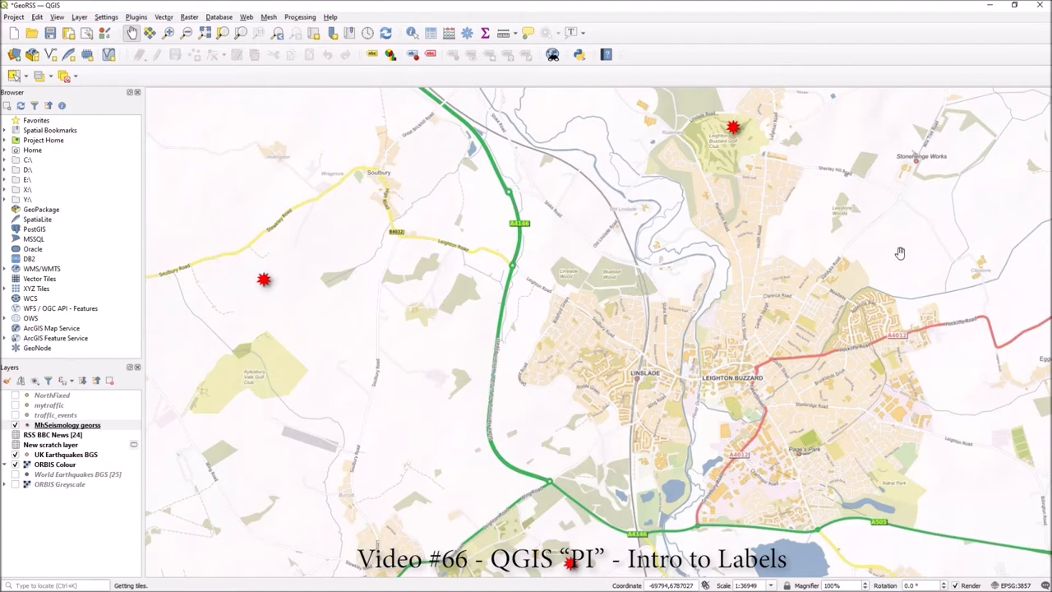
Check the installed QGIS version information from the Help menu.
left_click(321, 17)
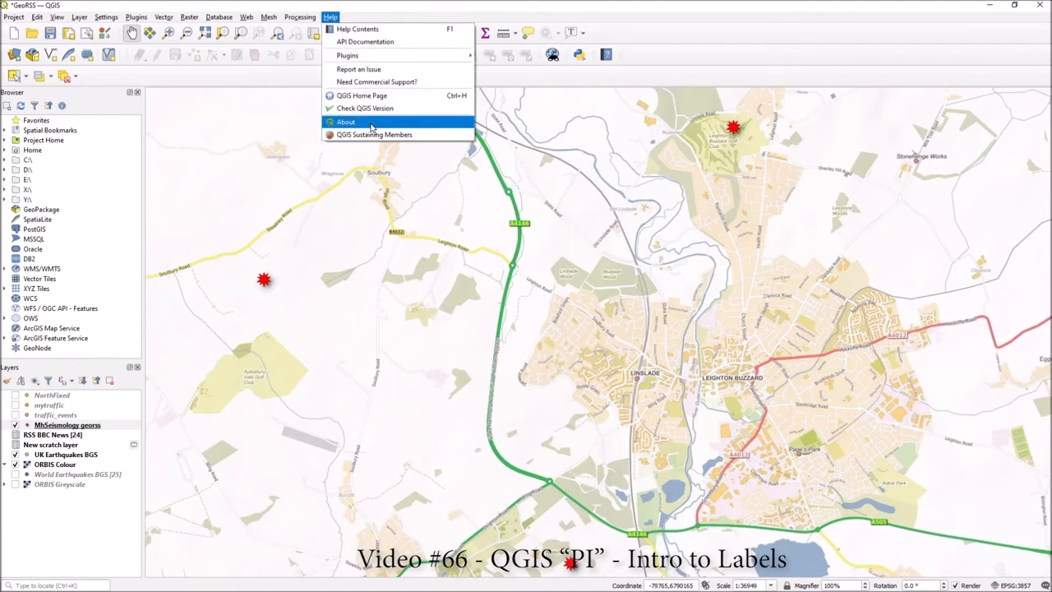
left_click(345, 122)
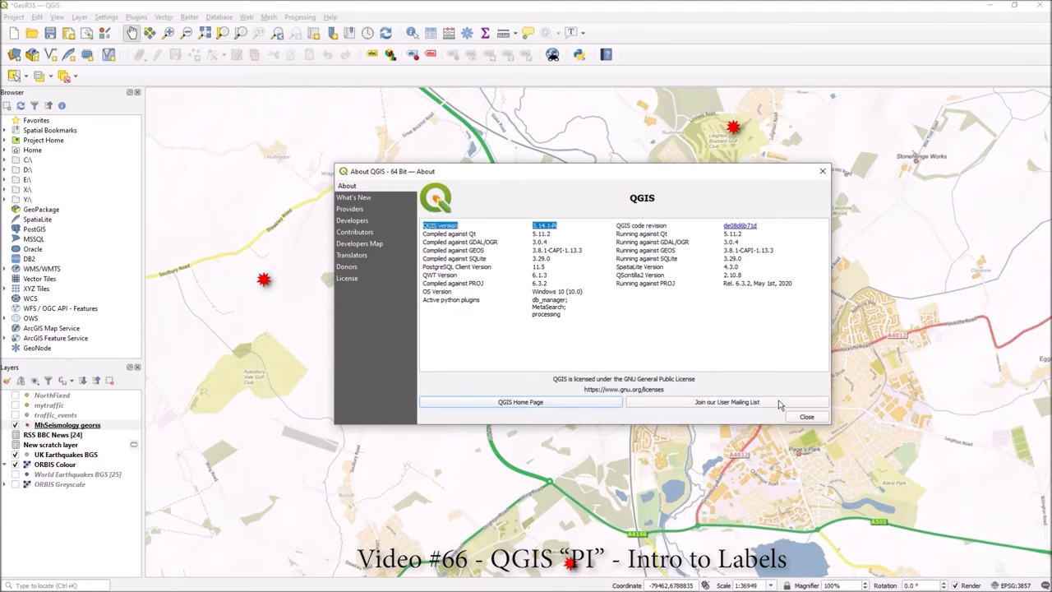
left_click(805, 416)
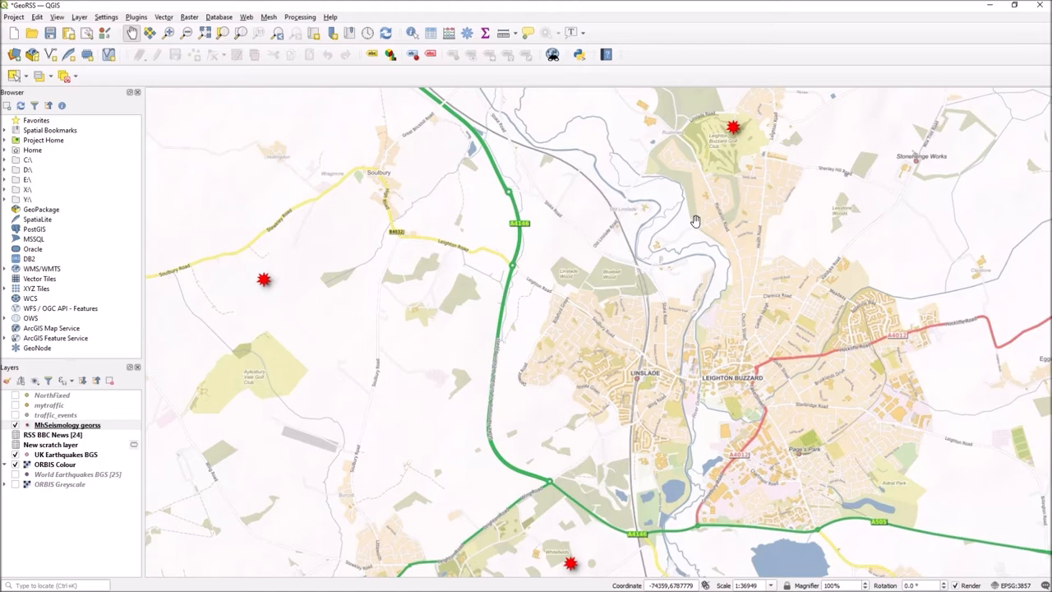
mouse_move(644, 299)
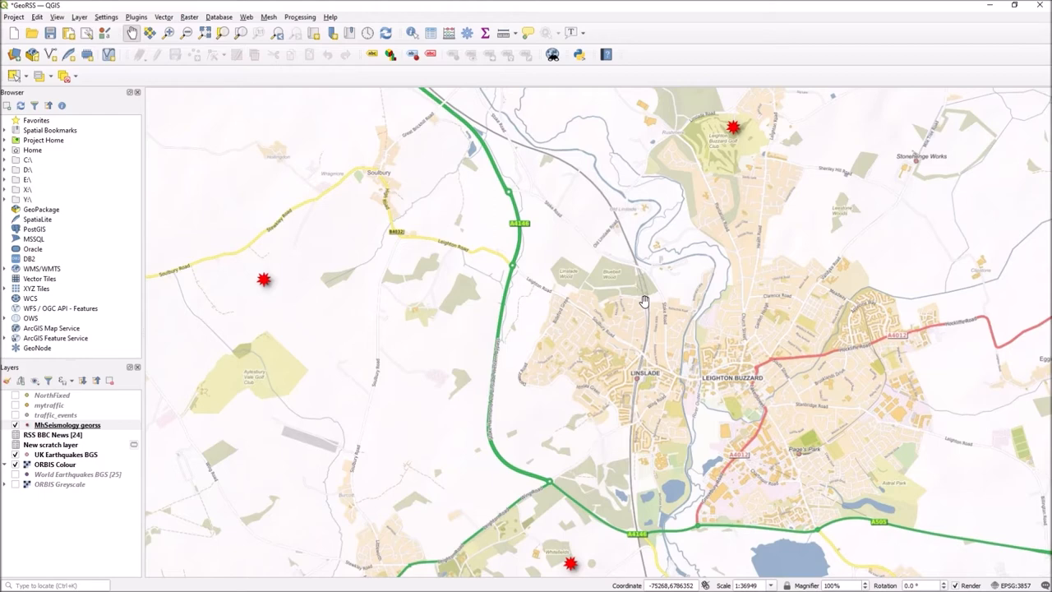
left_click_drag(644, 299, 633, 289)
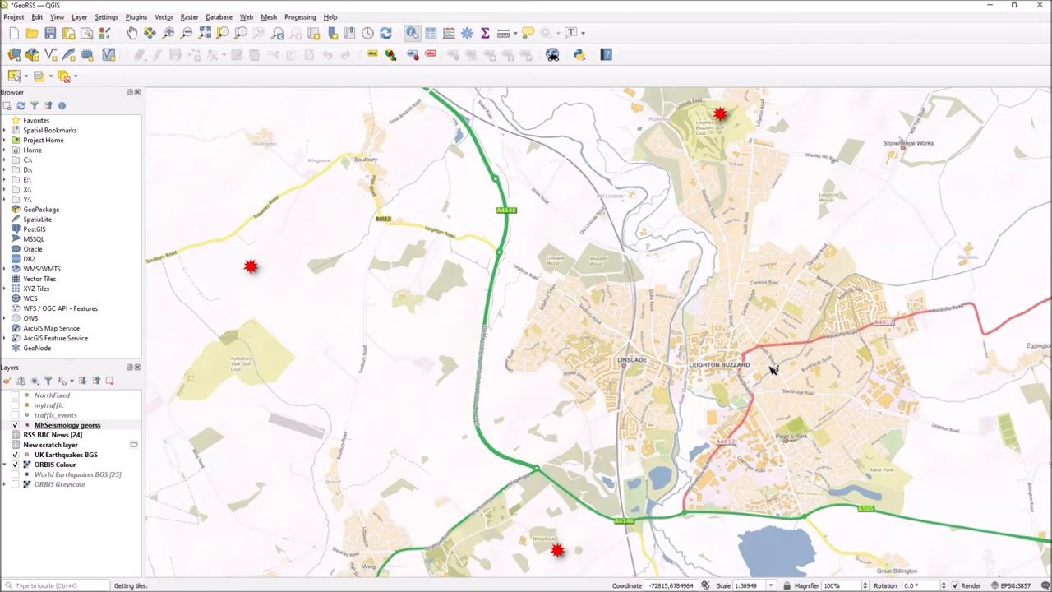
mouse_move(789, 299)
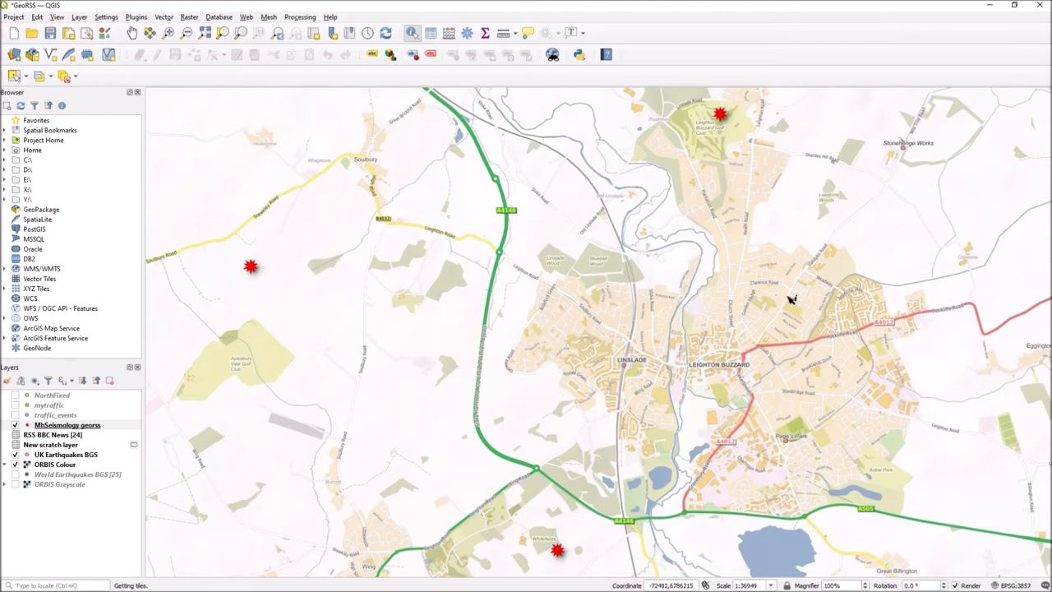
mouse_move(723, 138)
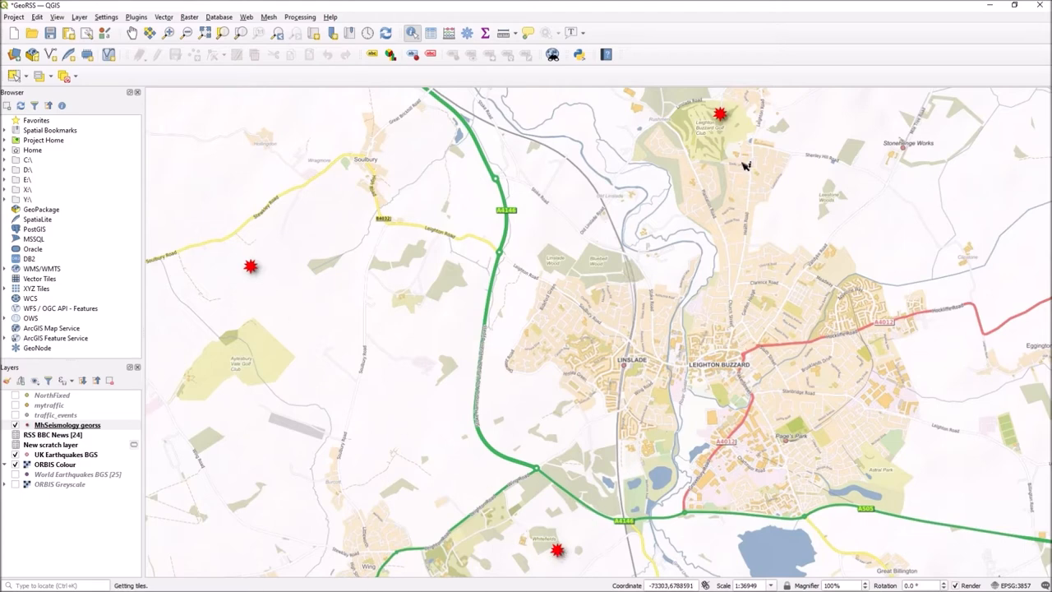
mouse_move(430, 276)
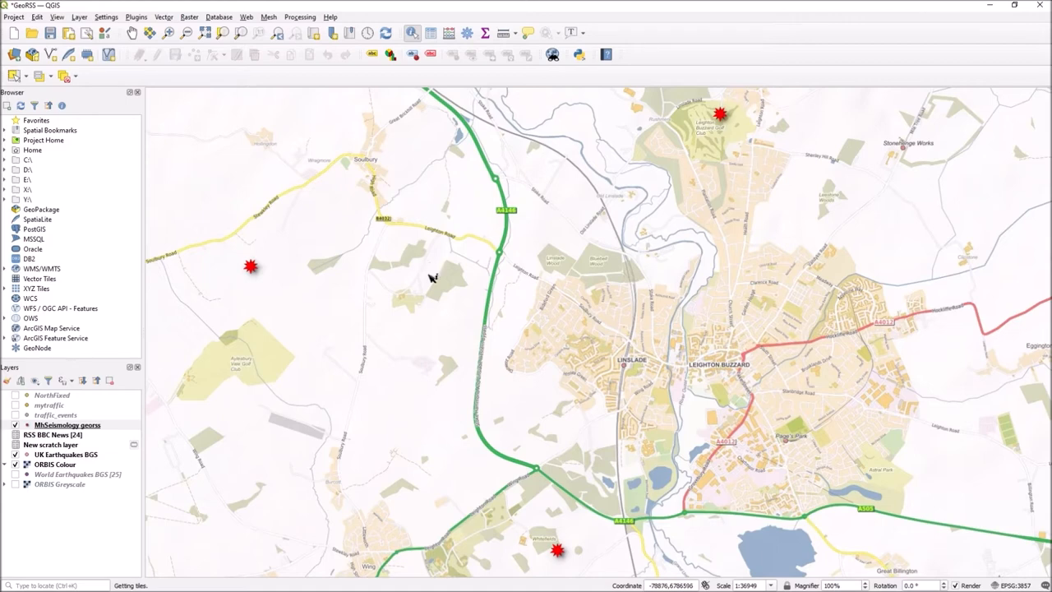
mouse_move(699, 198)
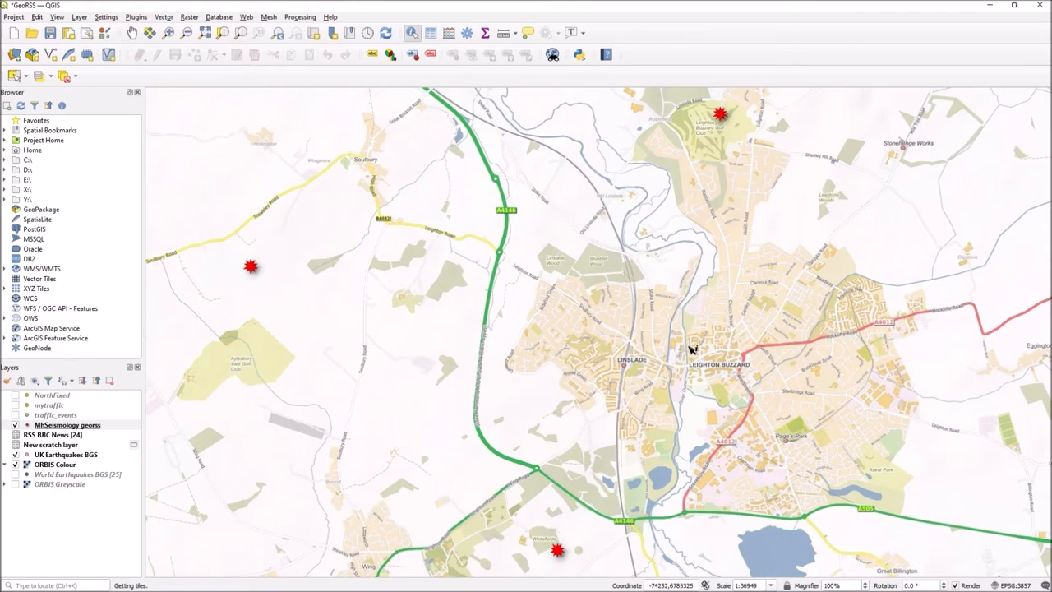
mouse_move(715, 217)
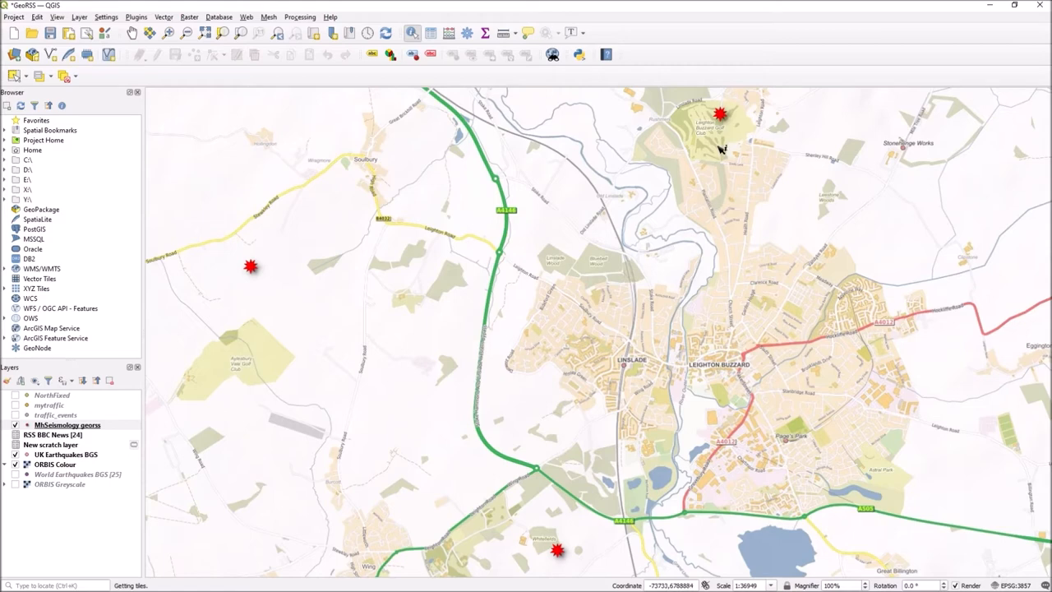
mouse_move(721, 115)
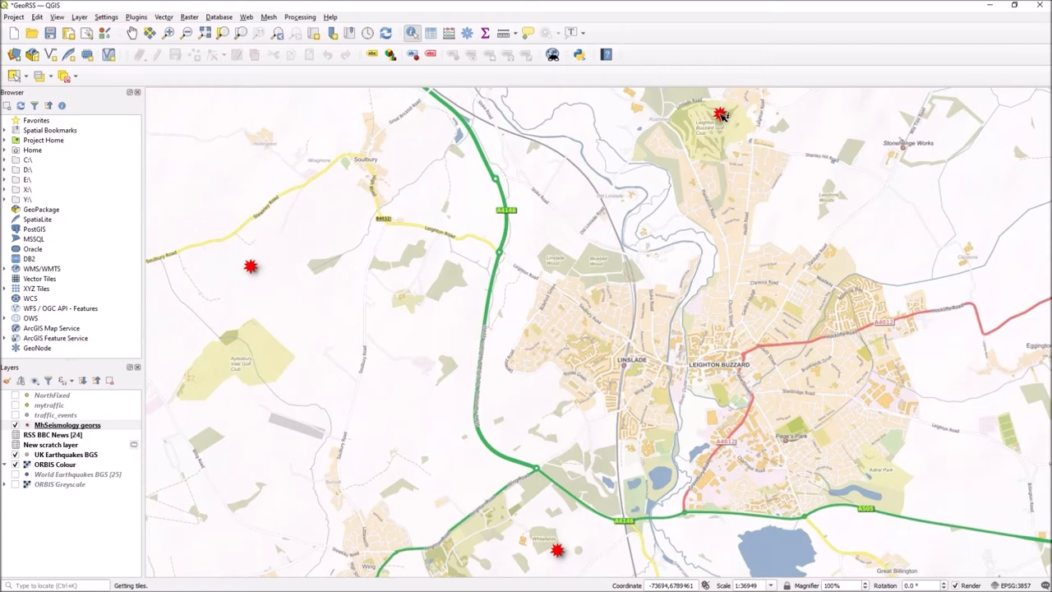
Identify the northern earthquake point and inspect its attributes and derived details.
left_click(720, 108)
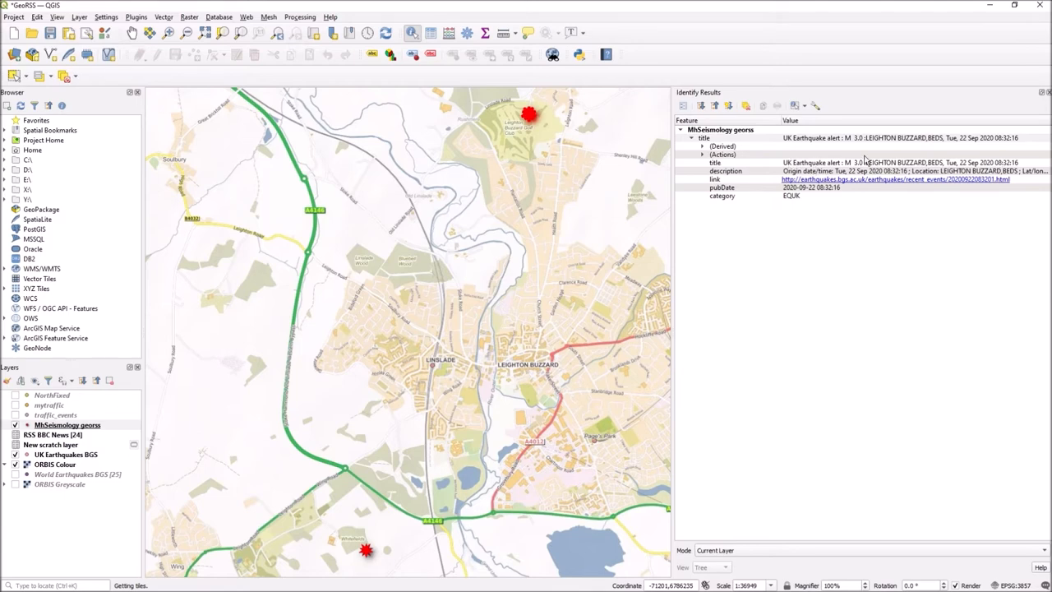
mouse_move(1015, 168)
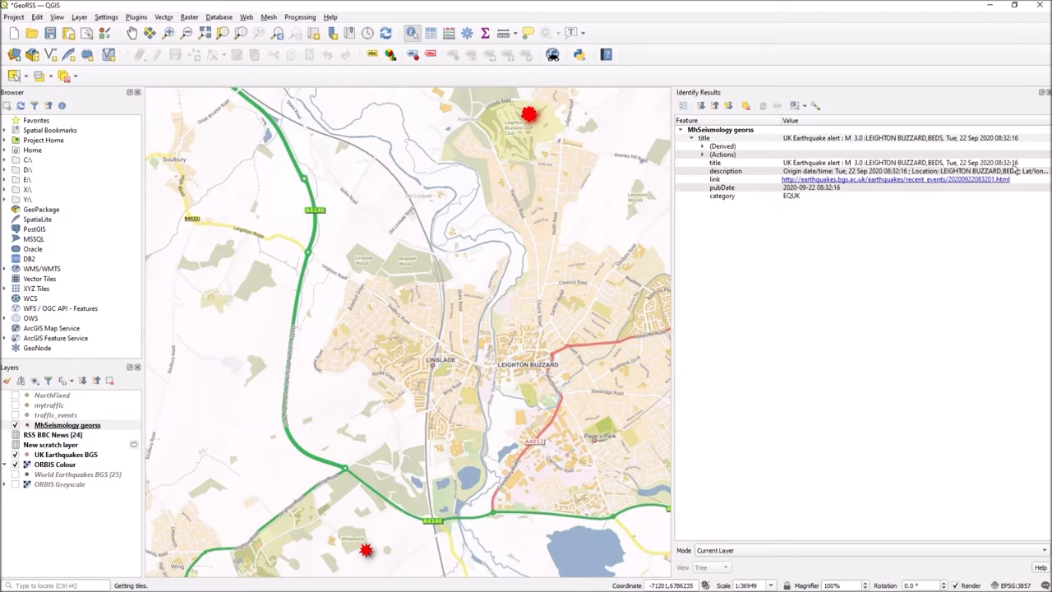
mouse_move(720, 188)
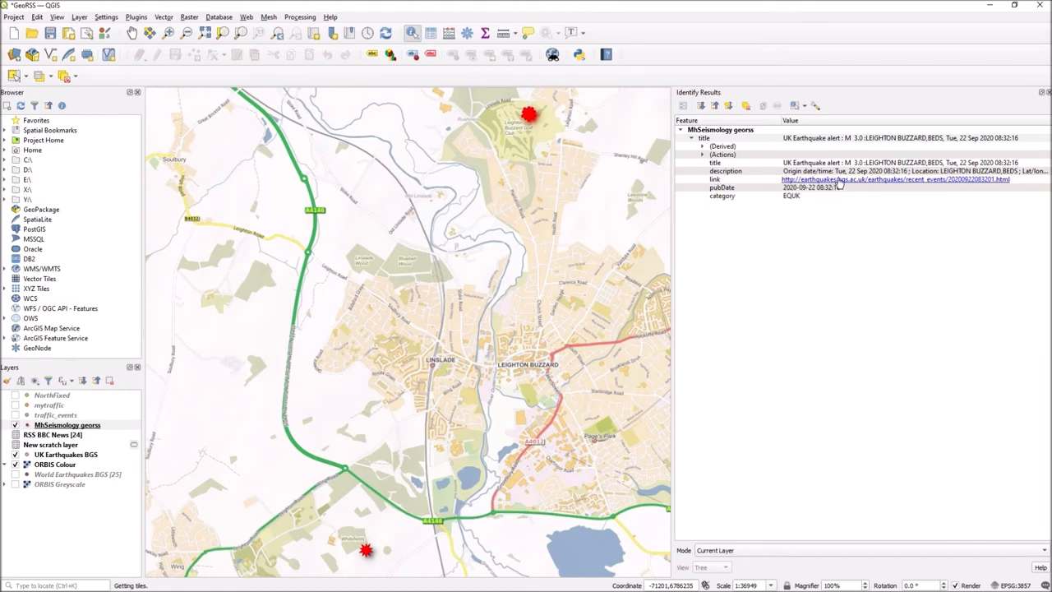
mouse_move(838, 179)
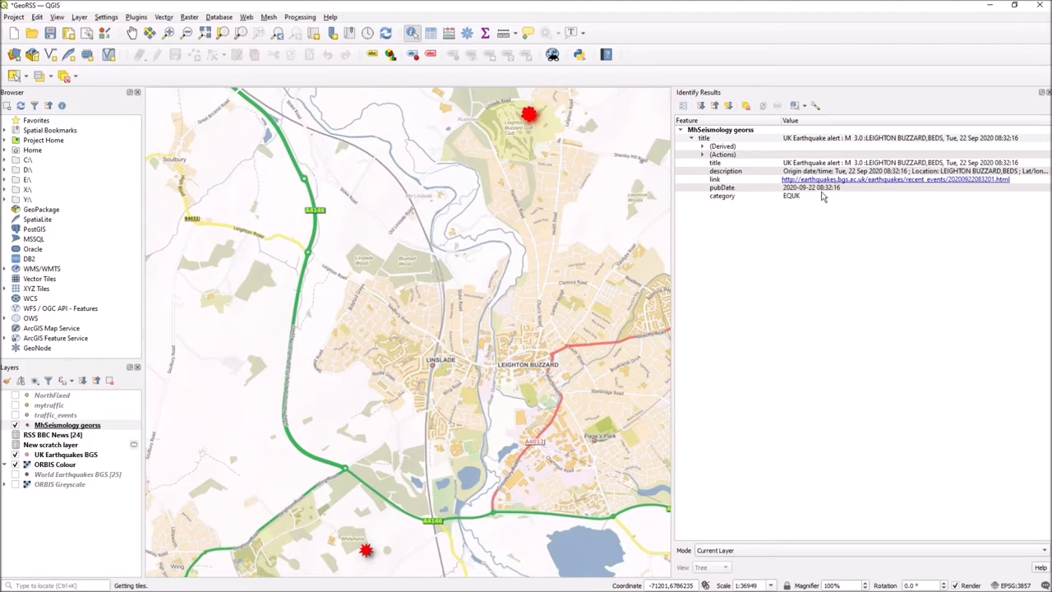
mouse_move(821, 194)
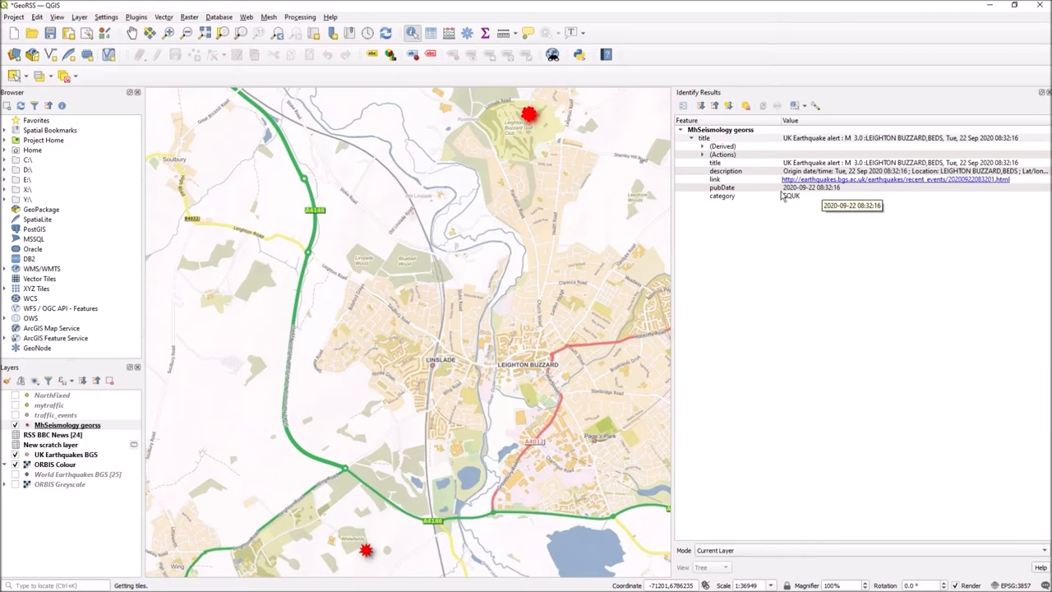
mouse_move(813, 200)
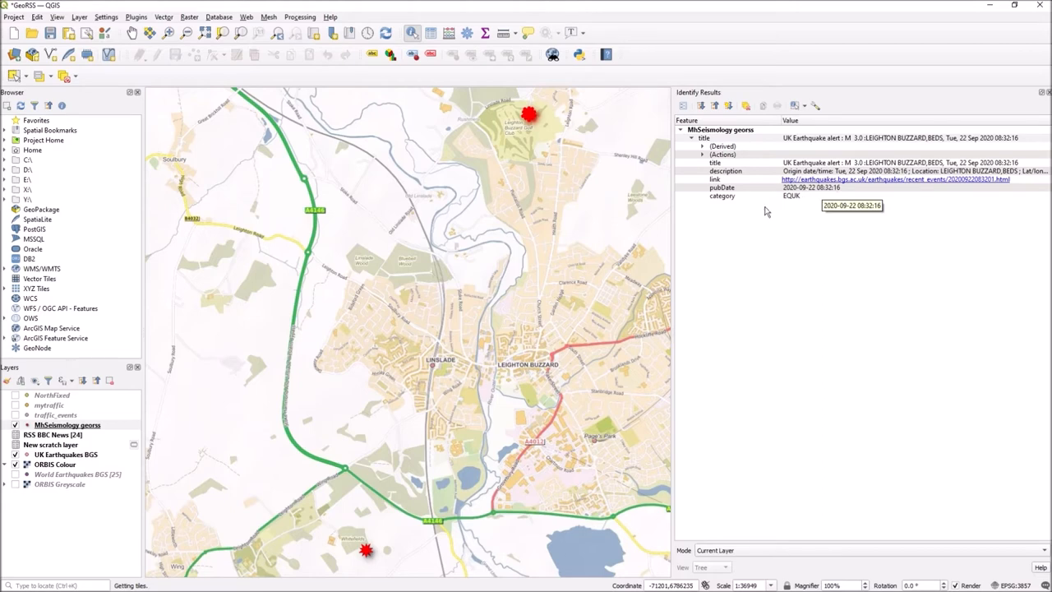
left_click(700, 145)
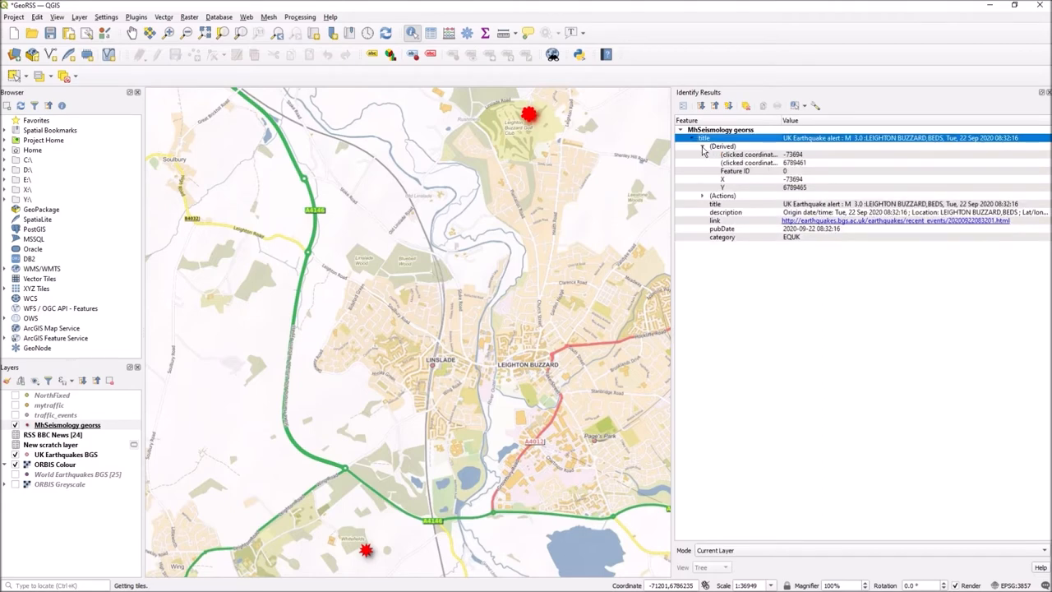
left_click(701, 146)
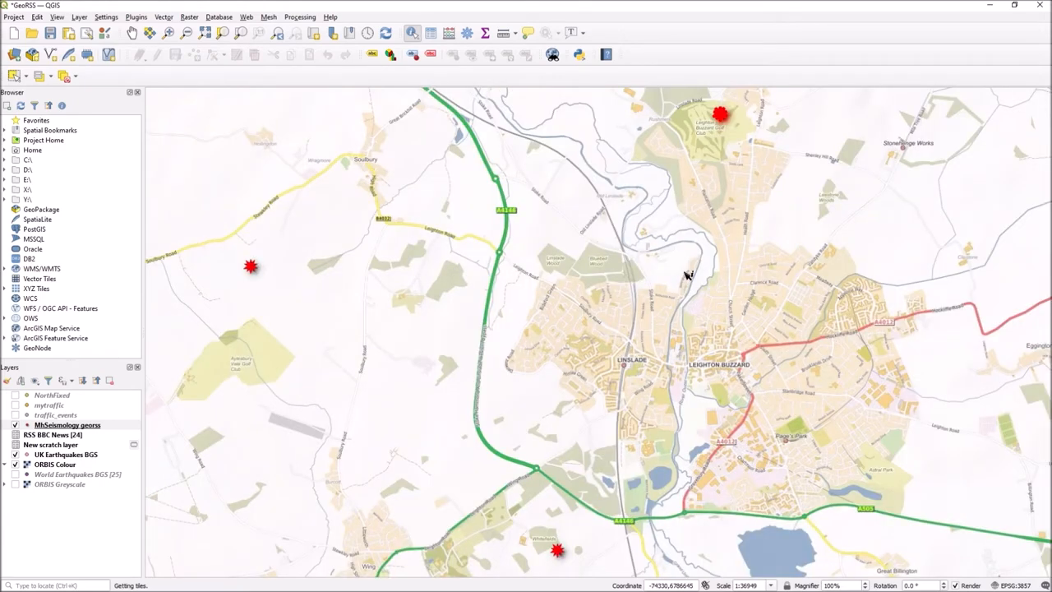
mouse_move(230, 263)
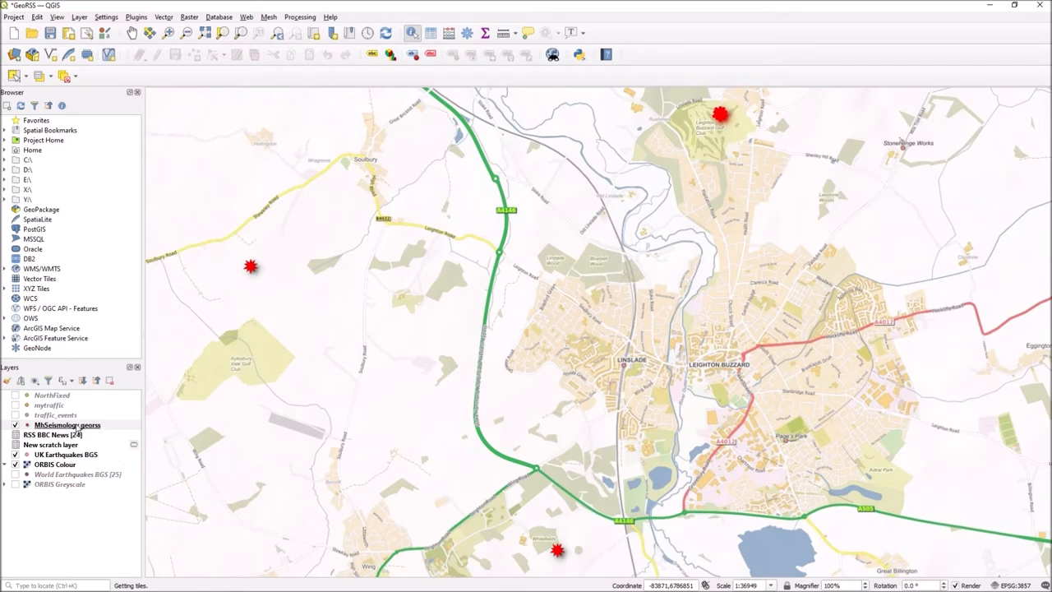
left_click(66, 424)
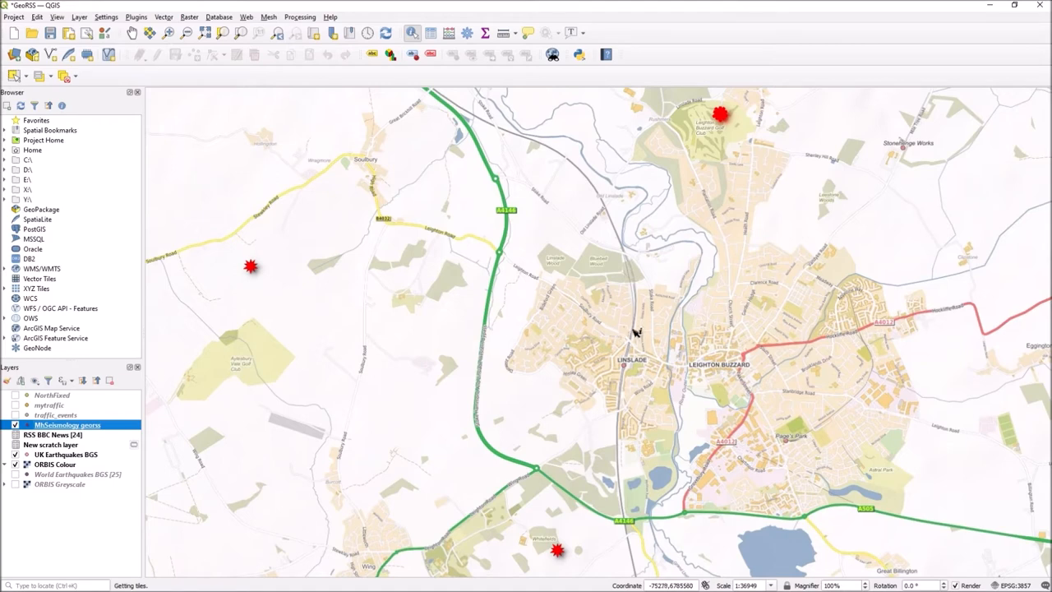
mouse_move(756, 122)
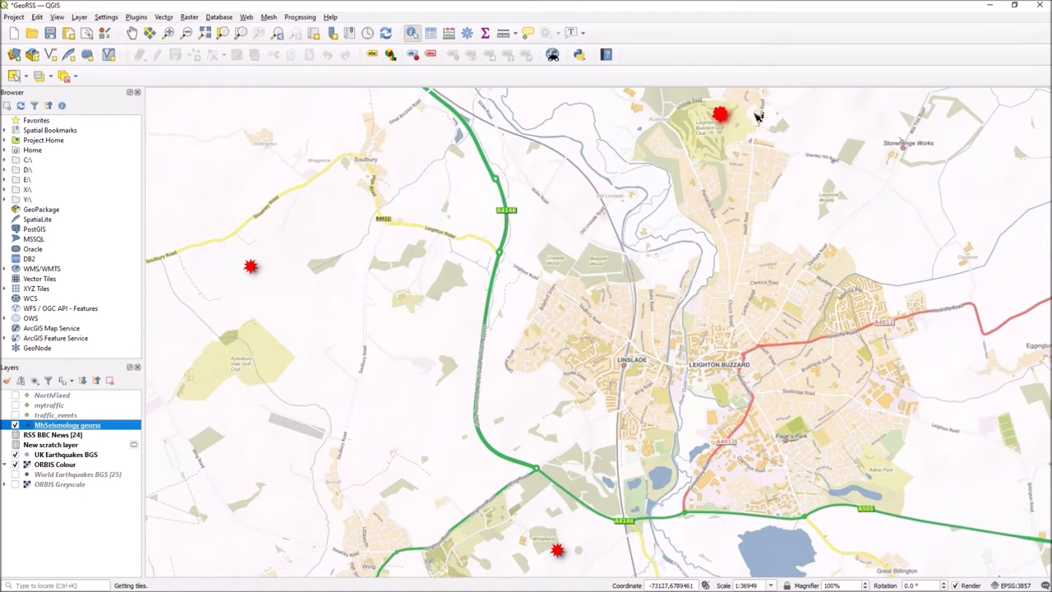
mouse_move(277, 283)
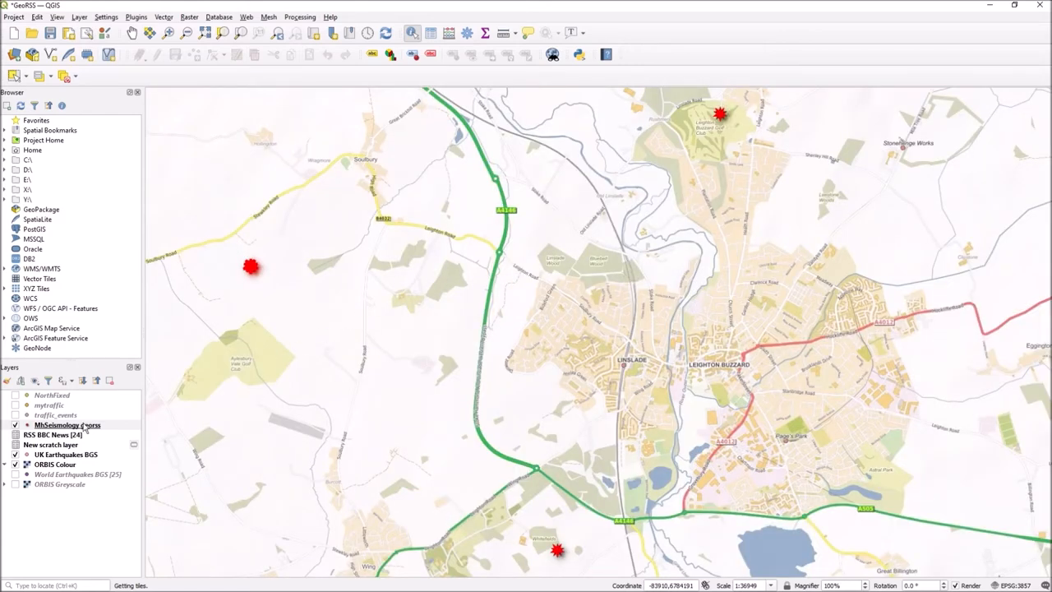
Label the MNSeismology georss layer with Single Labels using the title field.
right_click(64, 424)
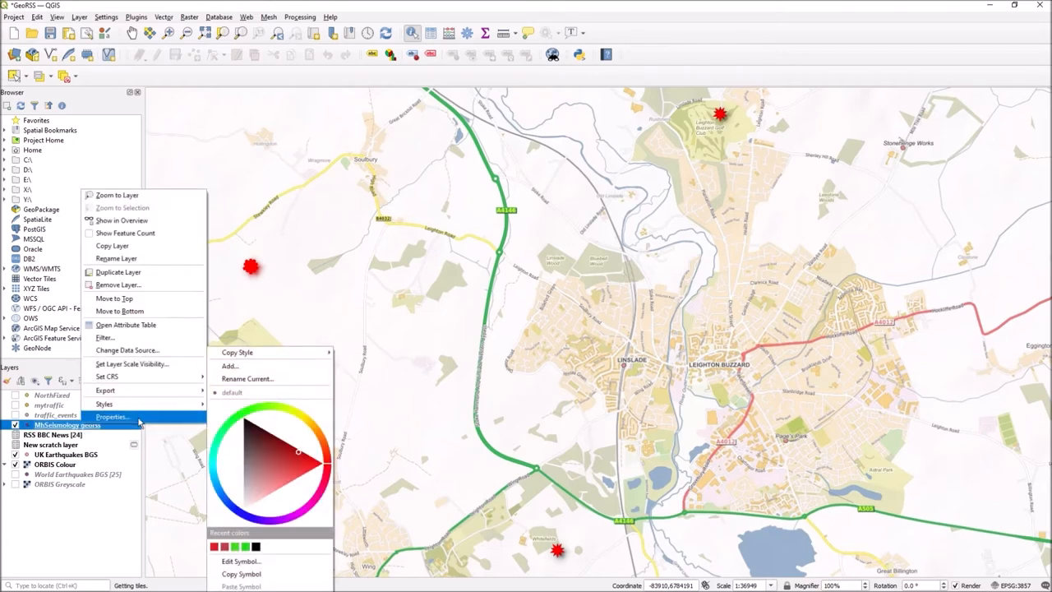
left_click(112, 417)
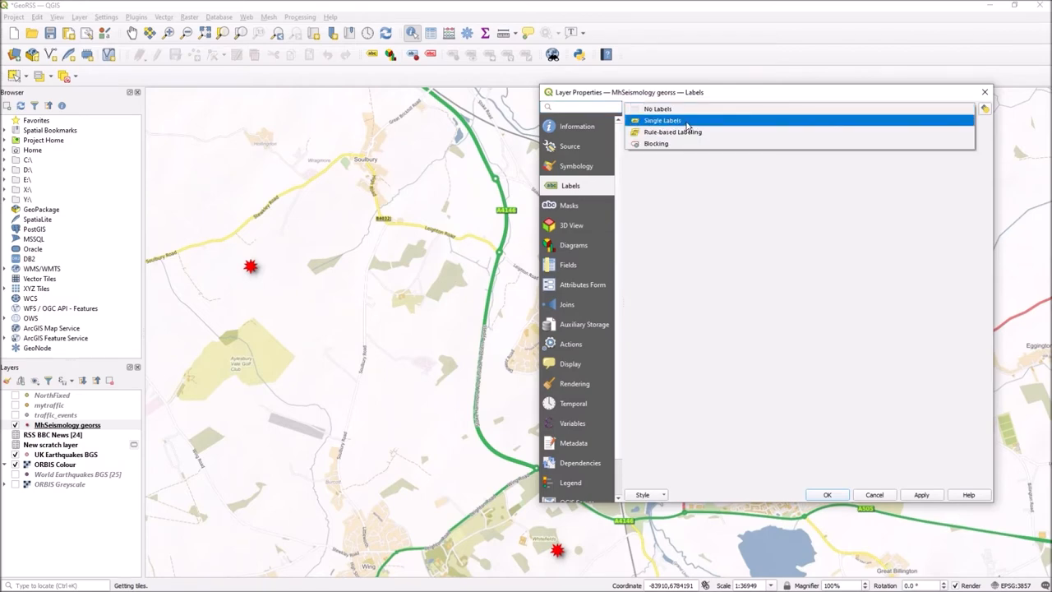
left_click(664, 120)
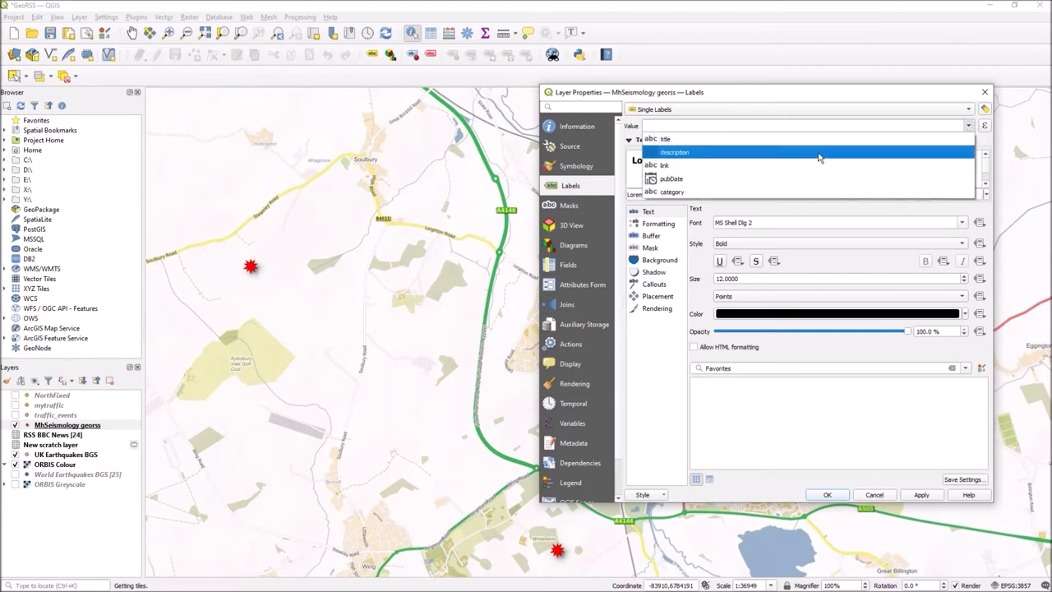
left_click(664, 138)
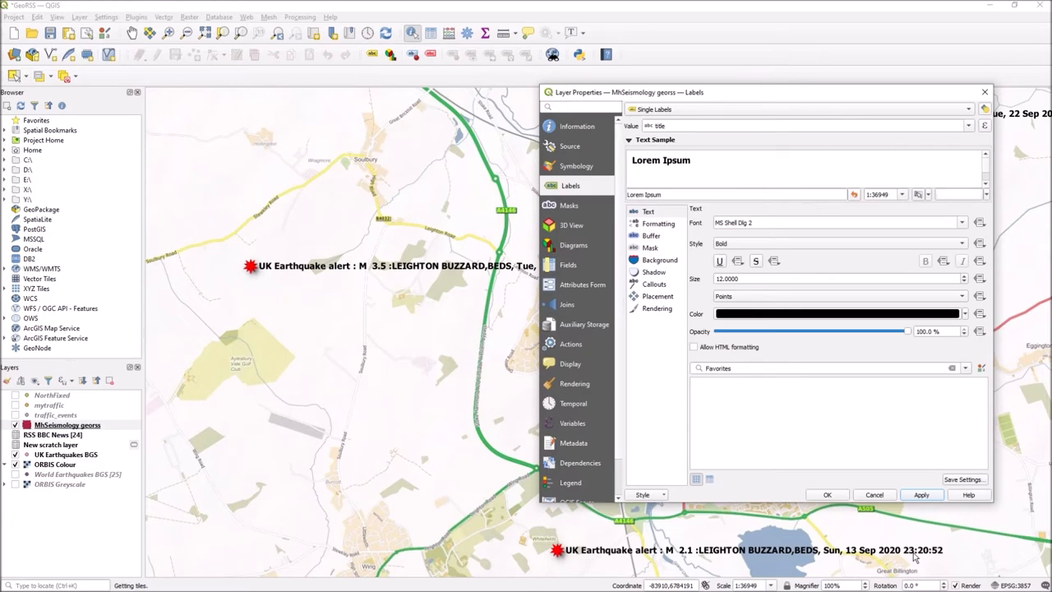
mouse_move(779, 428)
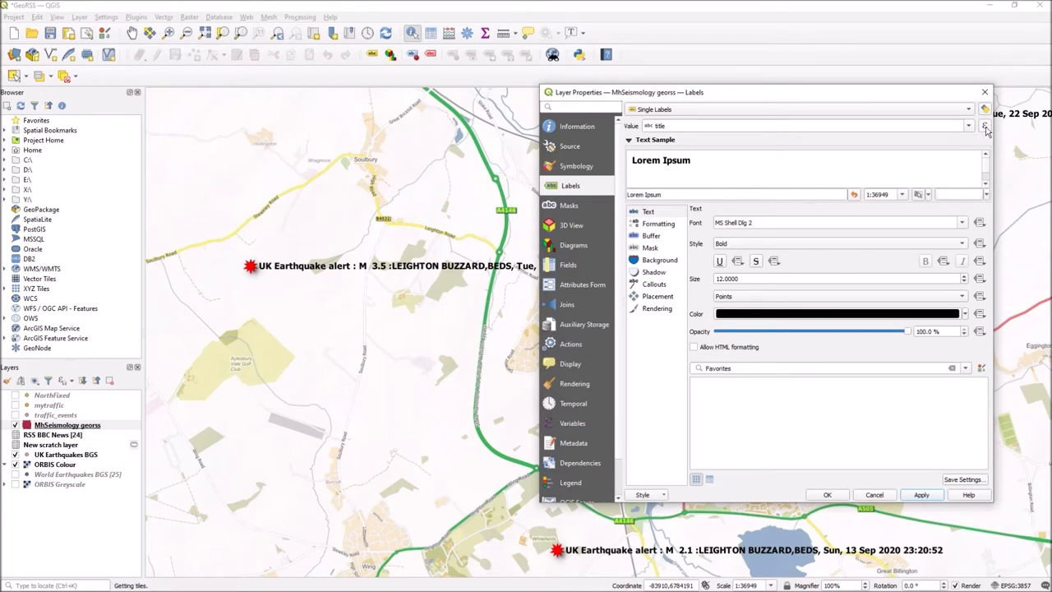
Replace the label expression with the pubDate field, previewing 2020-09-08T08:45:29.
left_click(986, 125)
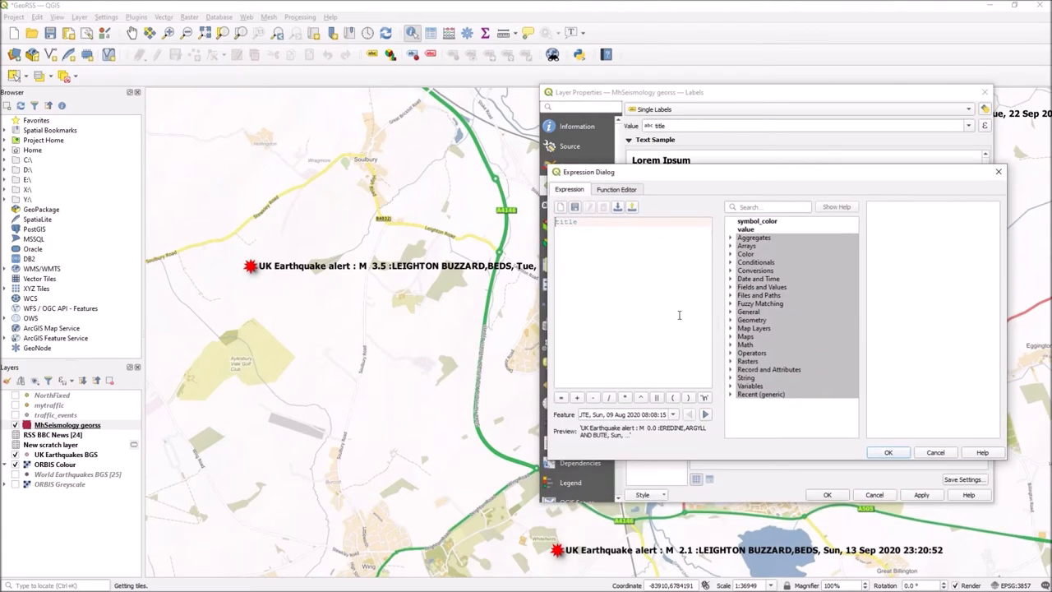
mouse_move(536, 192)
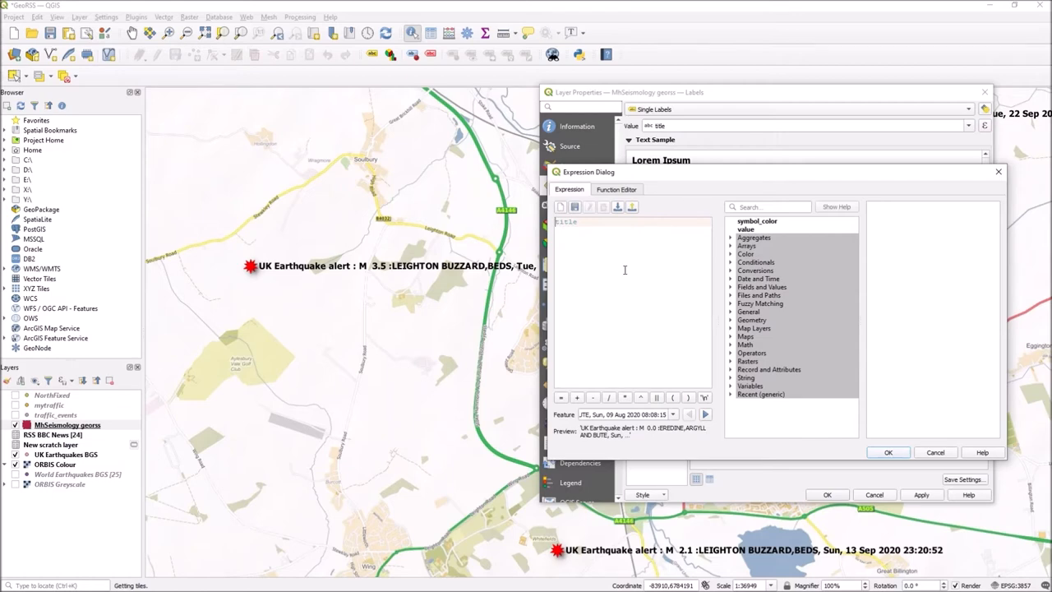
mouse_move(609, 233)
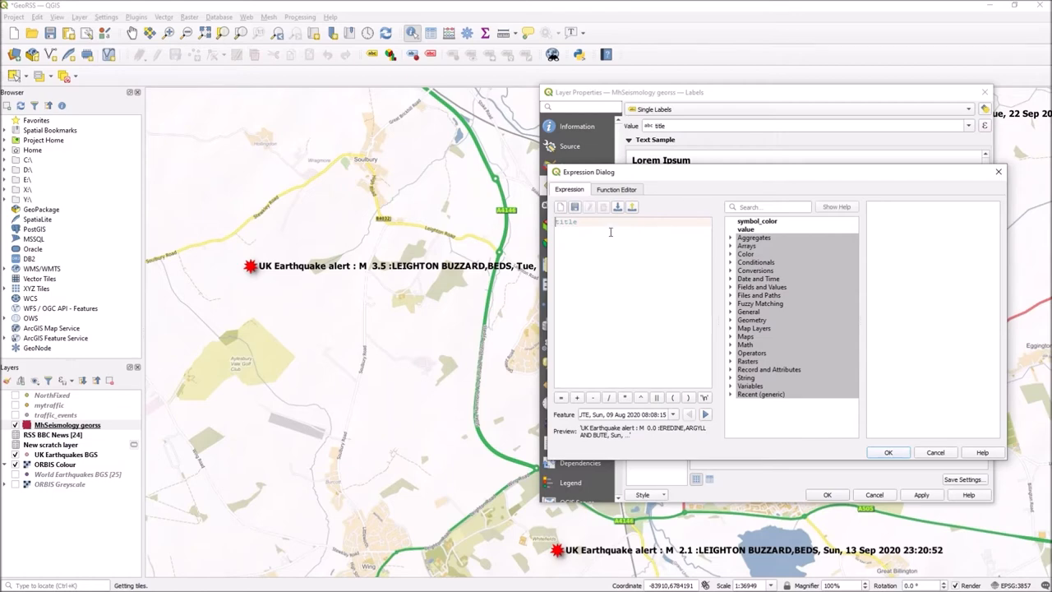
double_click(566, 222)
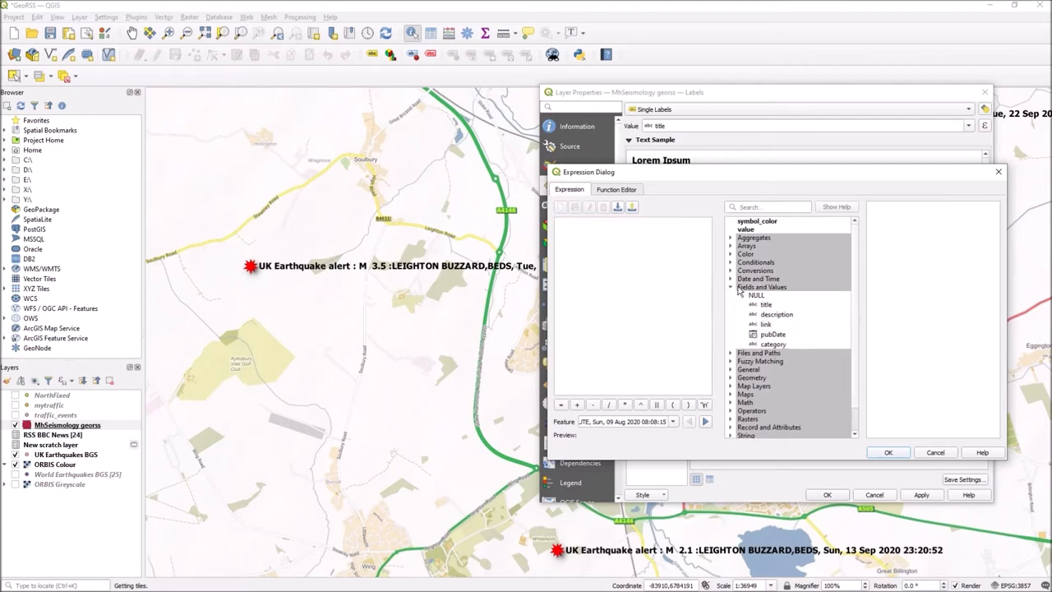
double_click(772, 335)
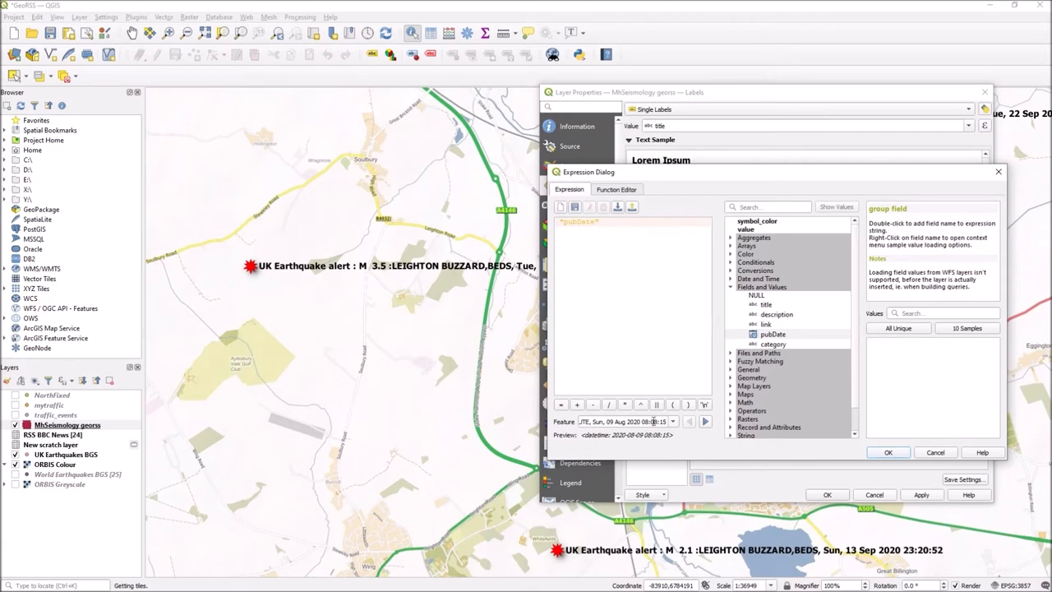
left_click(703, 421)
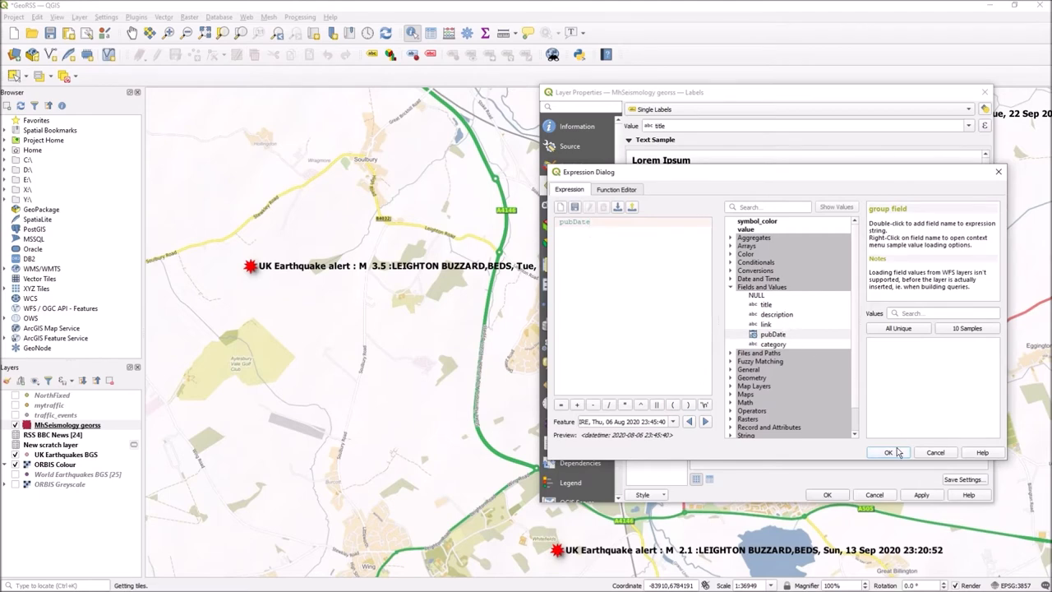
Confirm the pubDate expression so the map labels show full date-time strings.
left_click(887, 452)
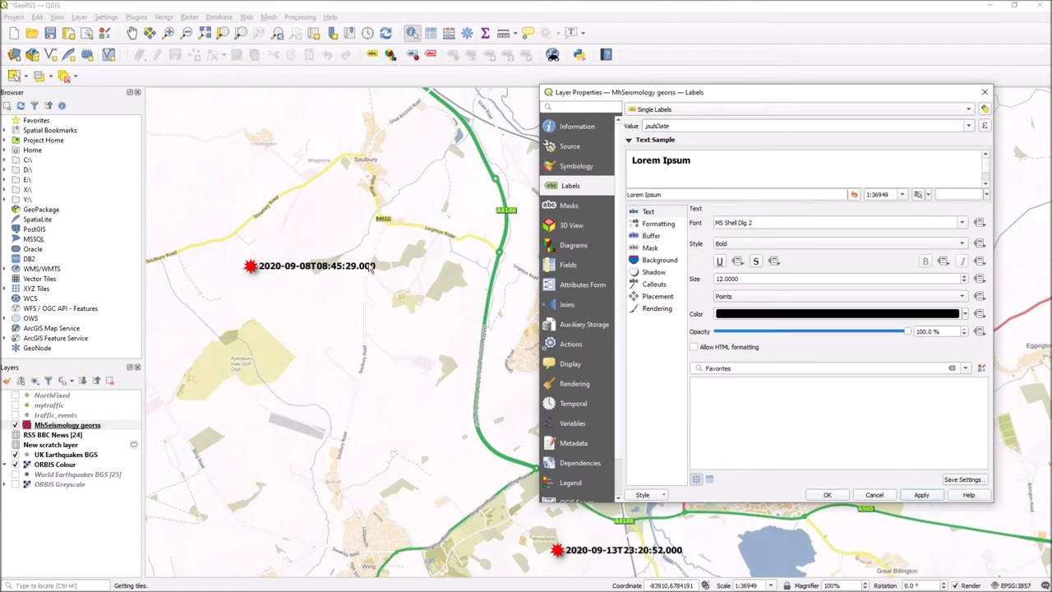
mouse_move(693, 395)
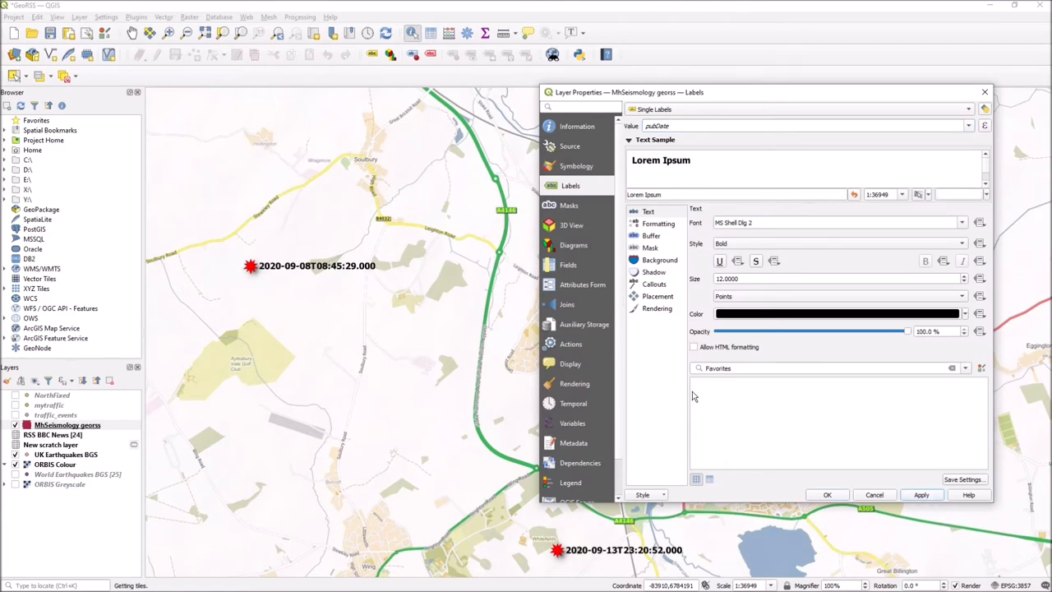
left_click(983, 125)
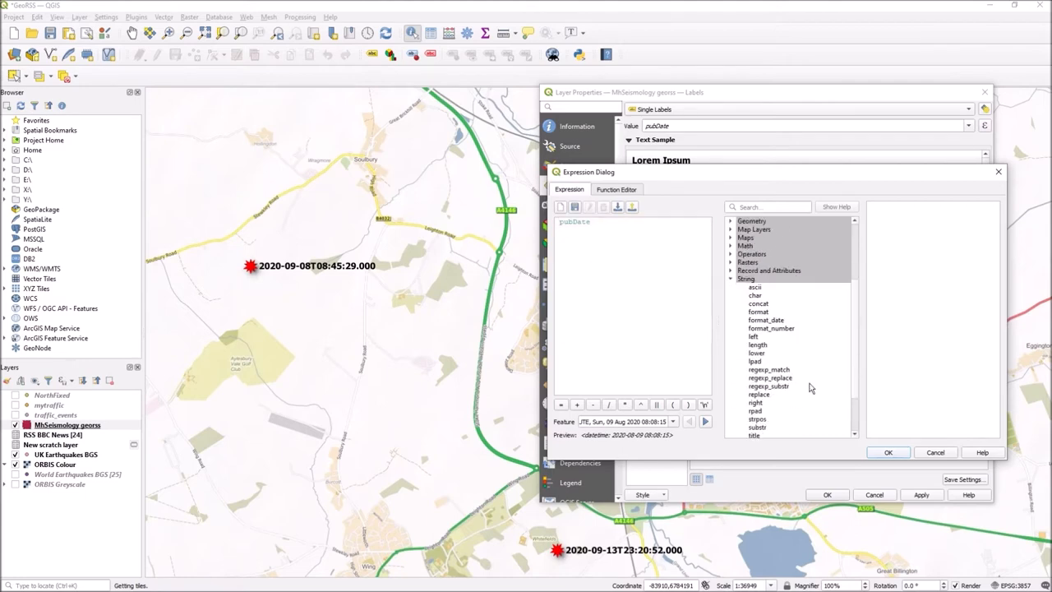
Wrap the date in left(pubDate,10) to keep only 2020-09-08 and confirm it.
scroll("down", 3)
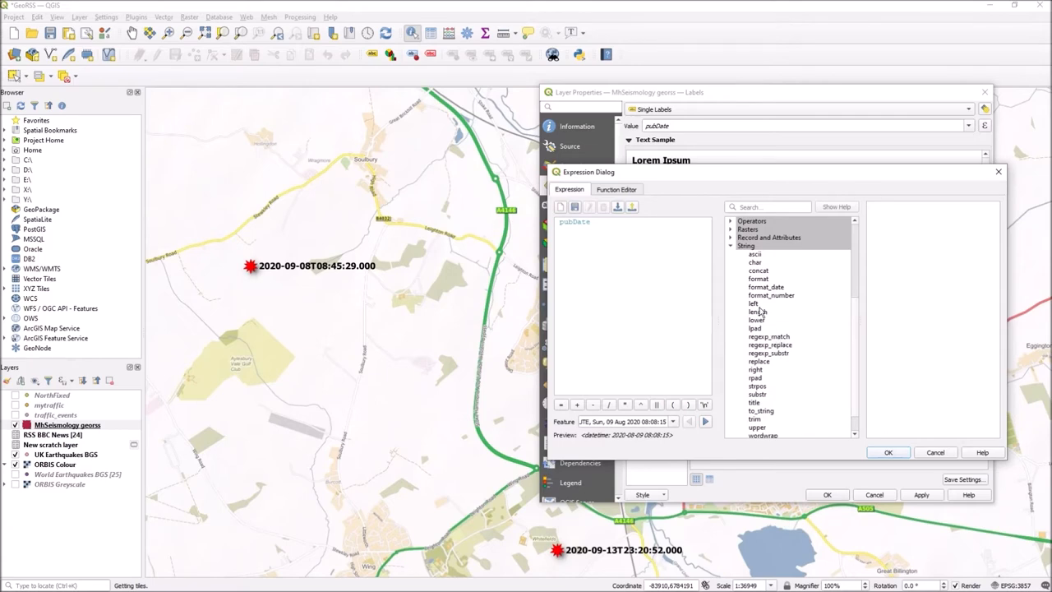
double_click(753, 302)
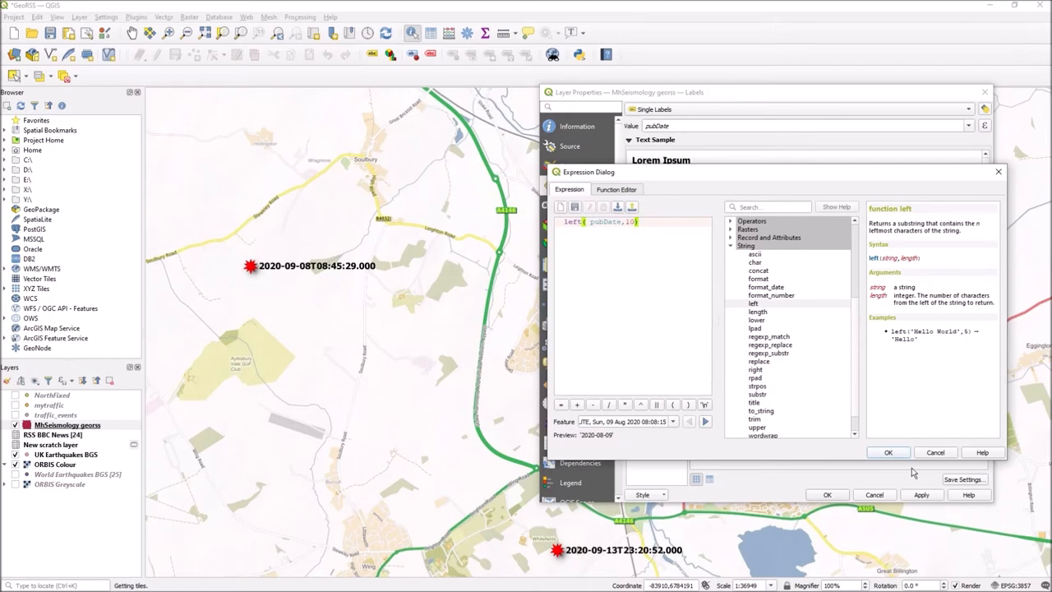
left_click(887, 450)
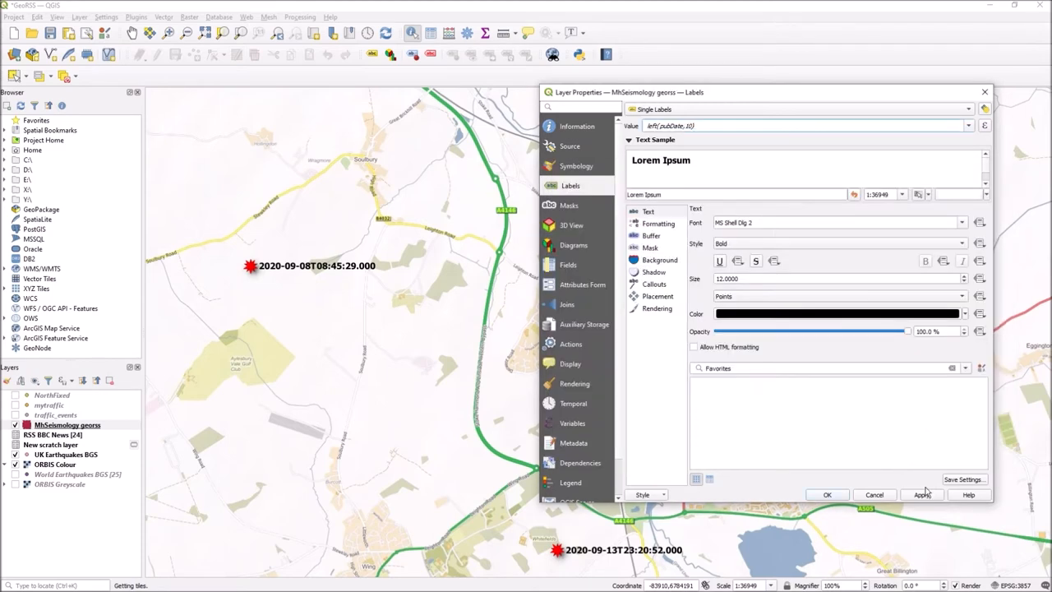
Apply the date-only labels, e.g. 2020-09-08 and 2020-09-13, to the map.
left_click(924, 494)
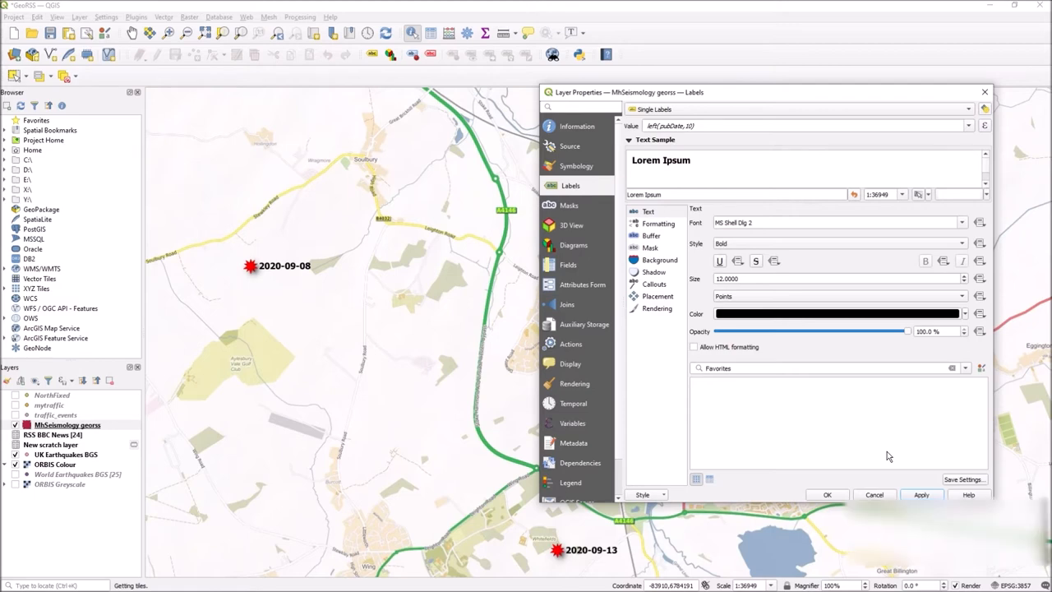
mouse_move(894, 430)
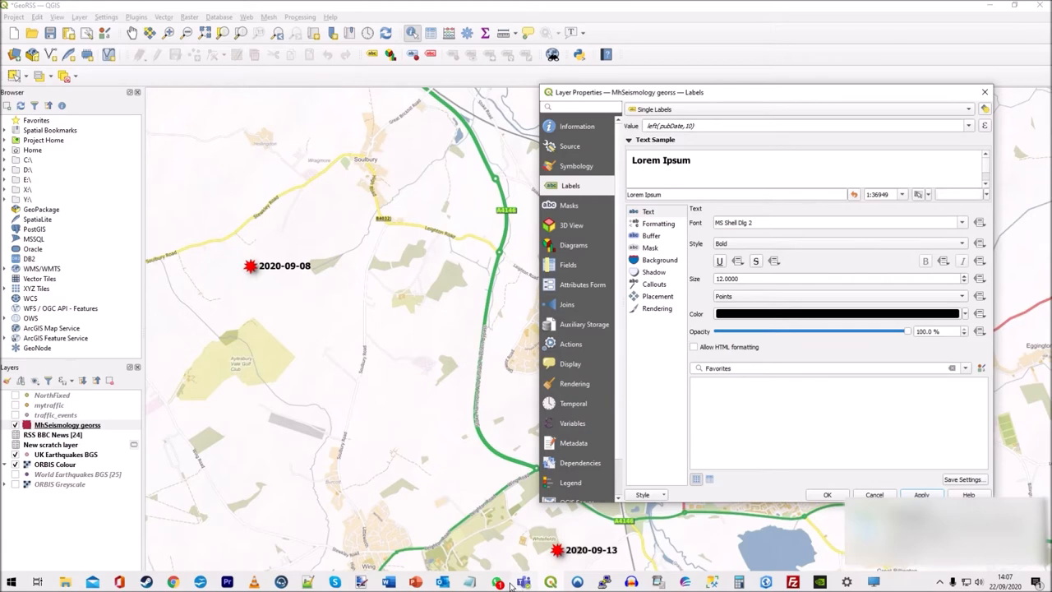
mouse_move(687, 404)
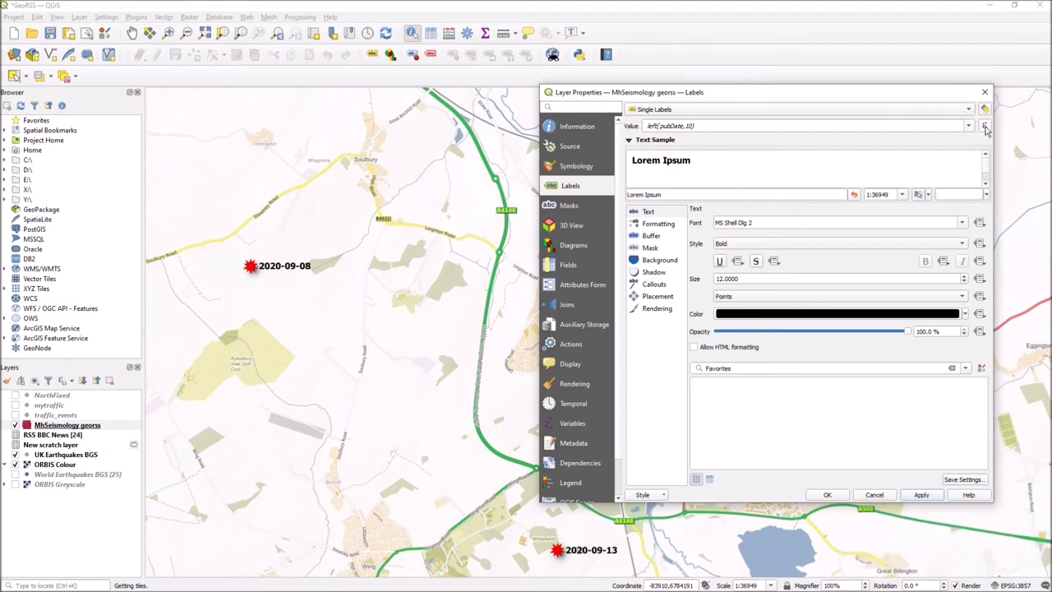
Extend the expression with + and a New Line after left(pubDate,10).
left_click(984, 125)
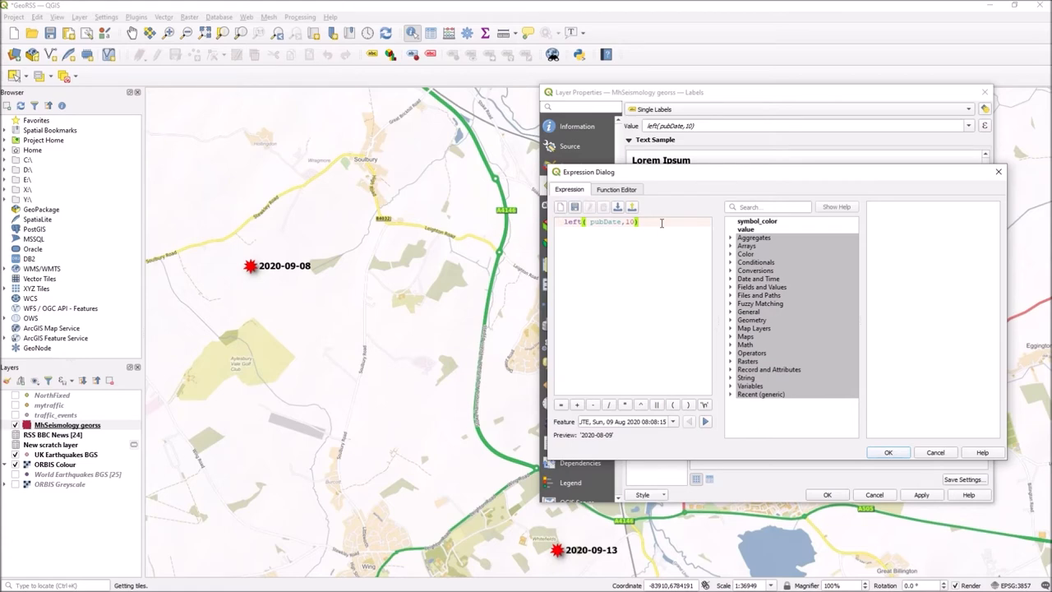
mouse_move(597, 325)
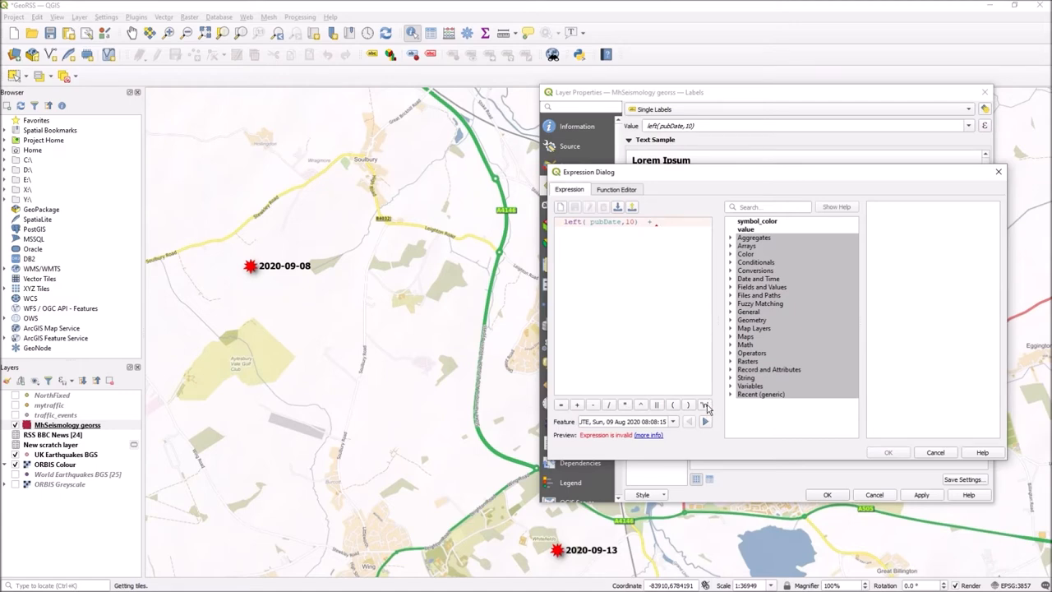
mouse_move(703, 404)
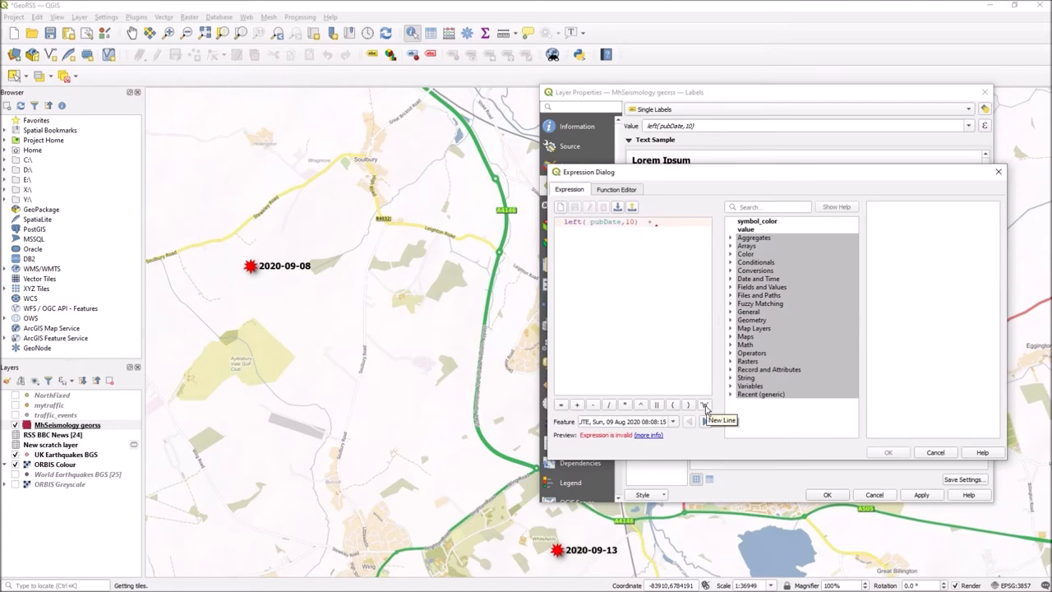
left_click(703, 396)
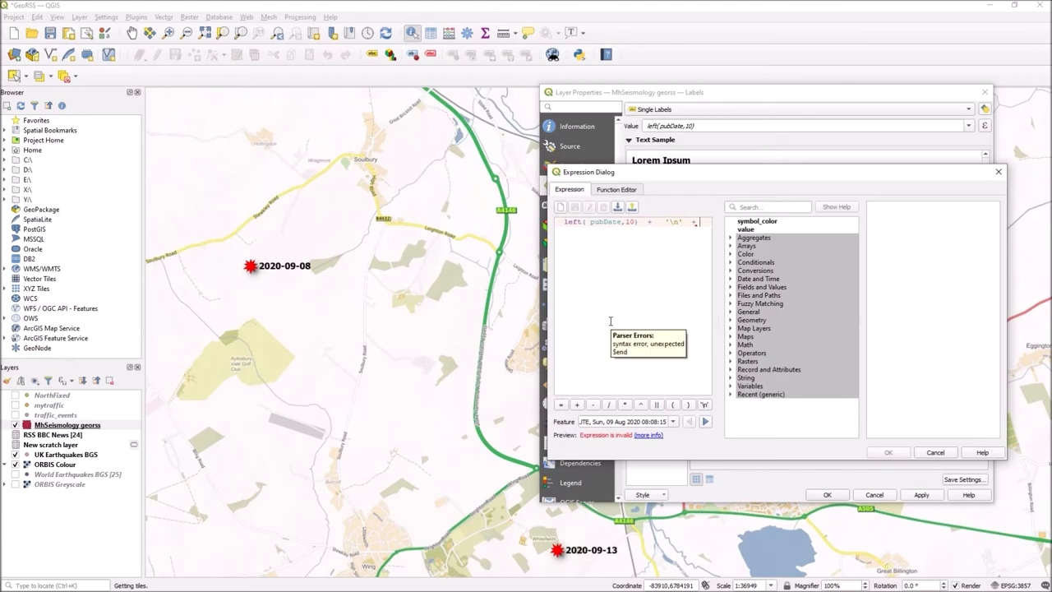
mouse_move(651, 335)
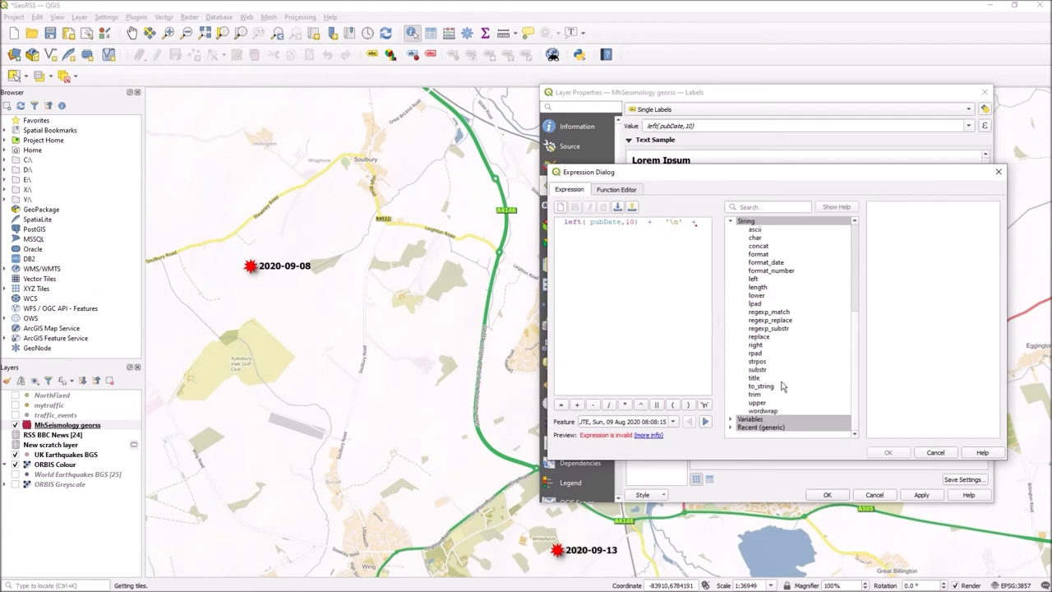
Add substr(title,22,2) on the second line to extract the M text from the title.
left_click(756, 368)
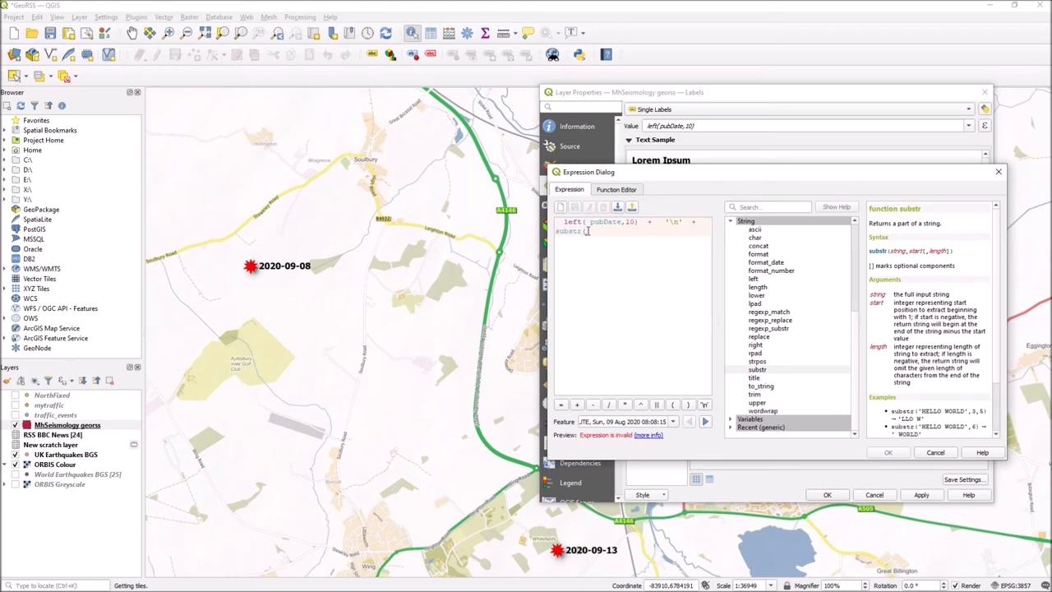
mouse_move(613, 274)
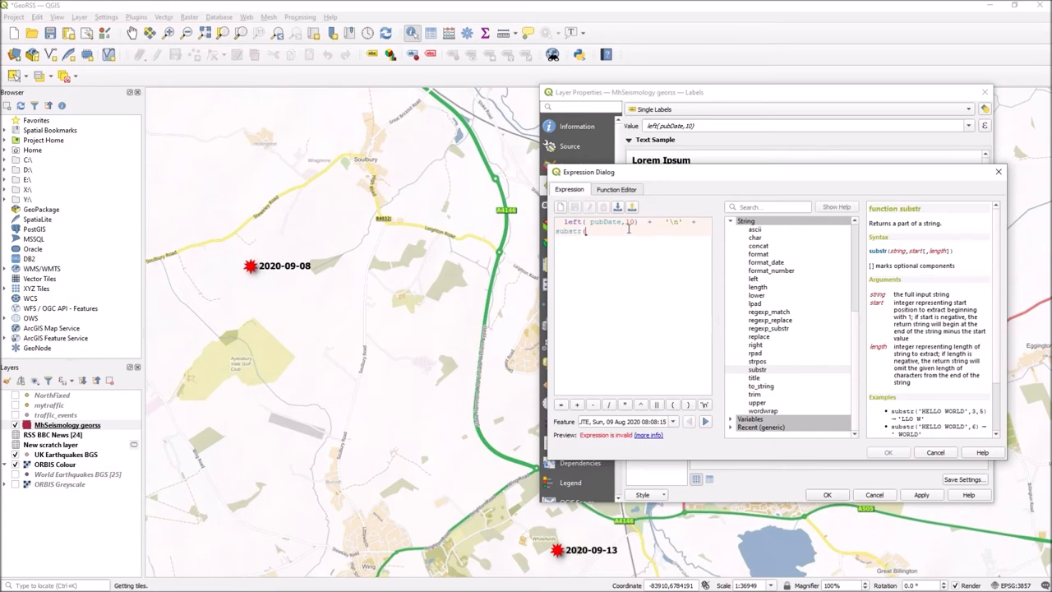
type("title")
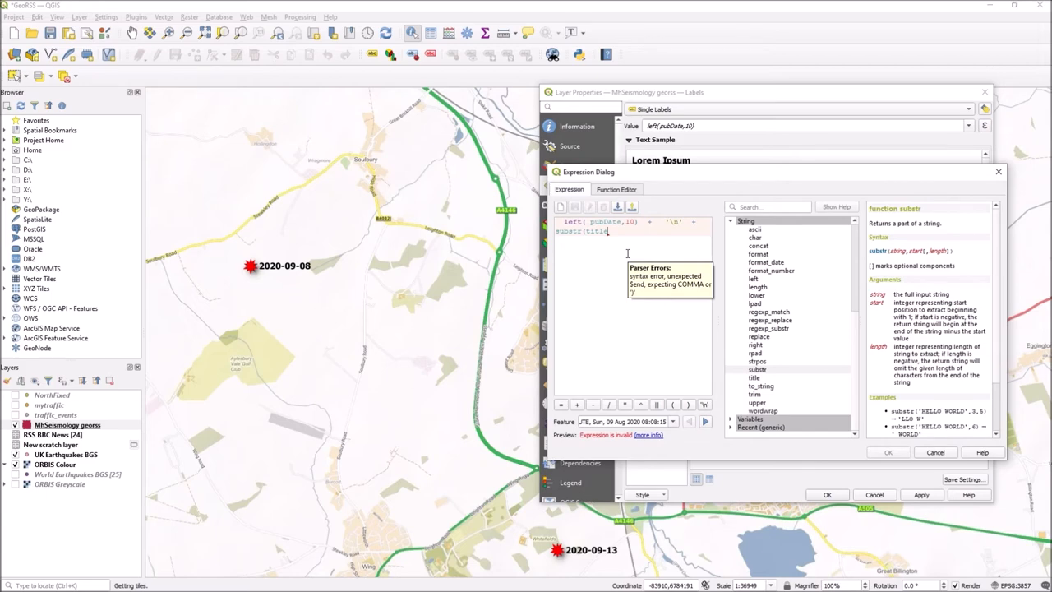
type("23")
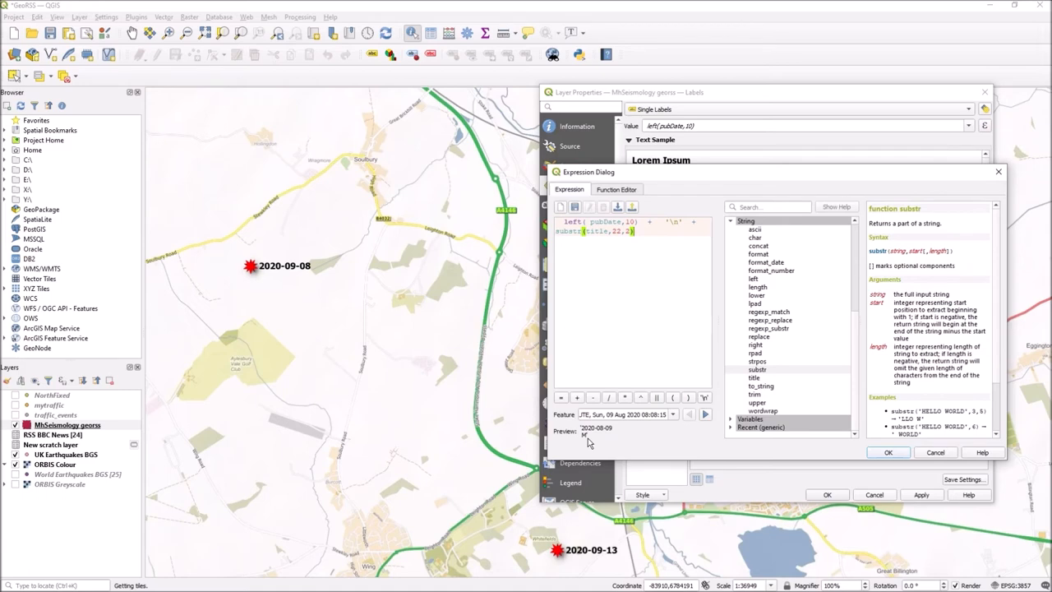
mouse_move(690, 239)
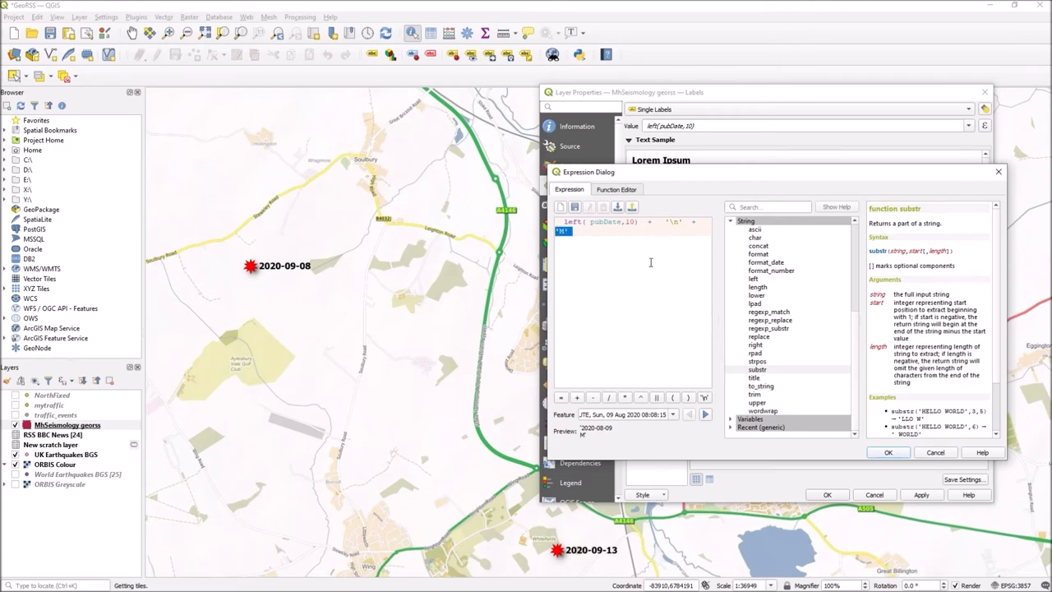
Append ': ' and substr(title,25,4) so the second line reads M: magnitude.
type("substr(title,22,2) +")
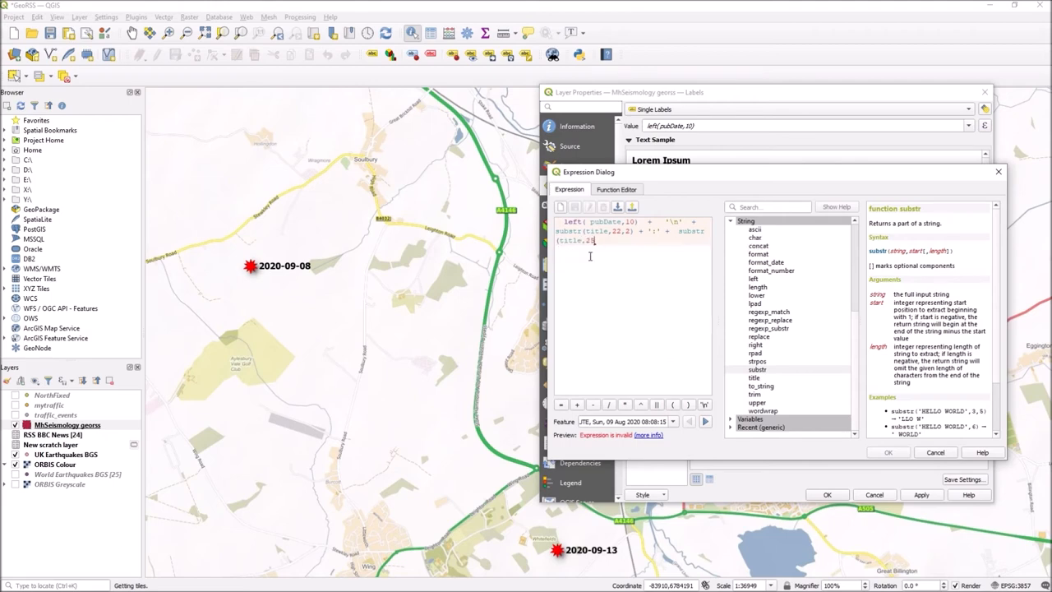
type(",")
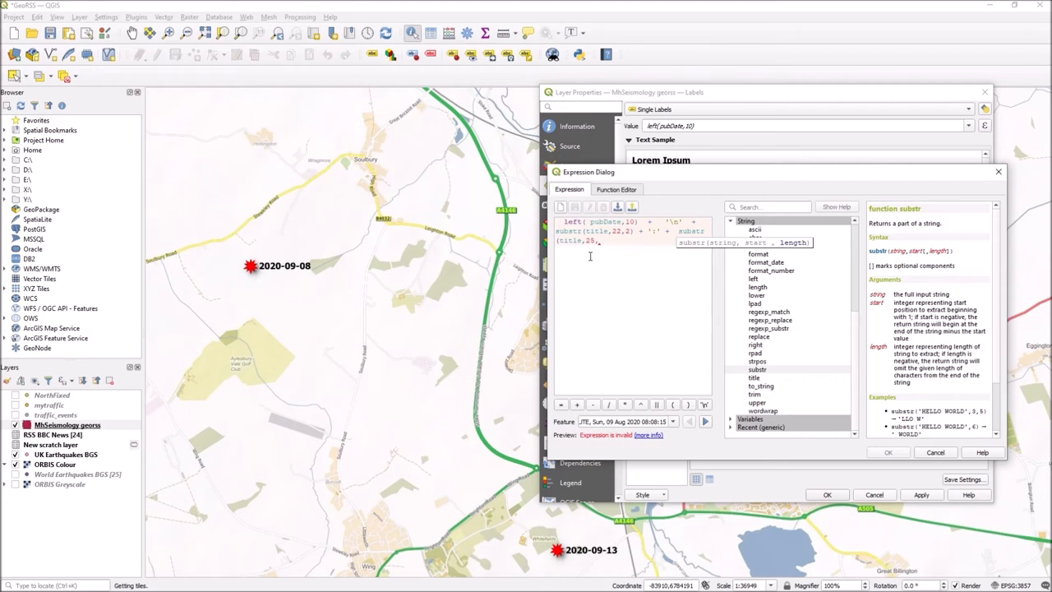
type("4)")
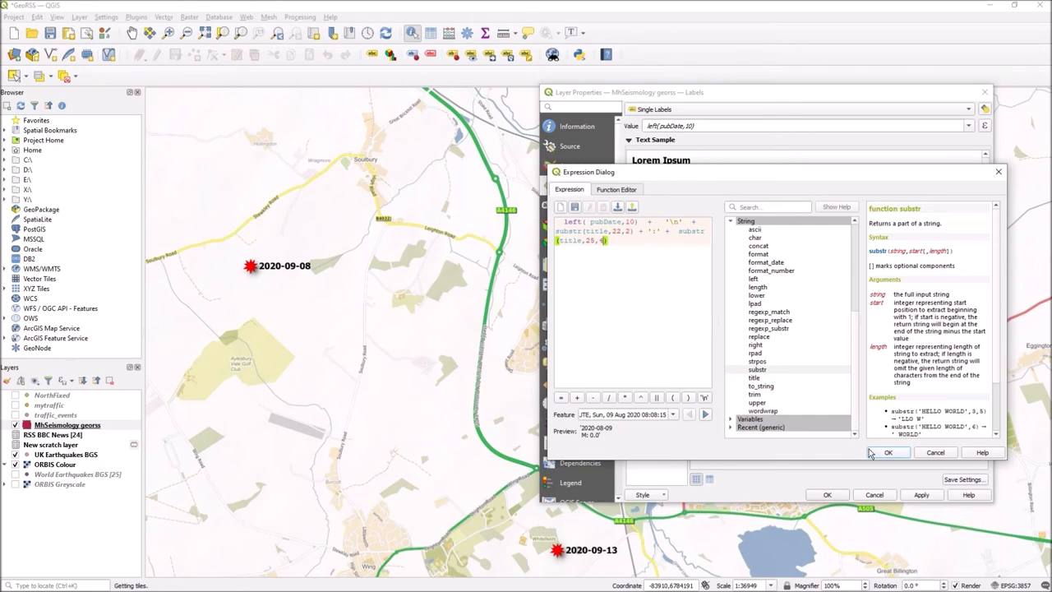
Confirm the two-line expression so labels show 2020-09-08 over M: 3.5.
left_click(888, 452)
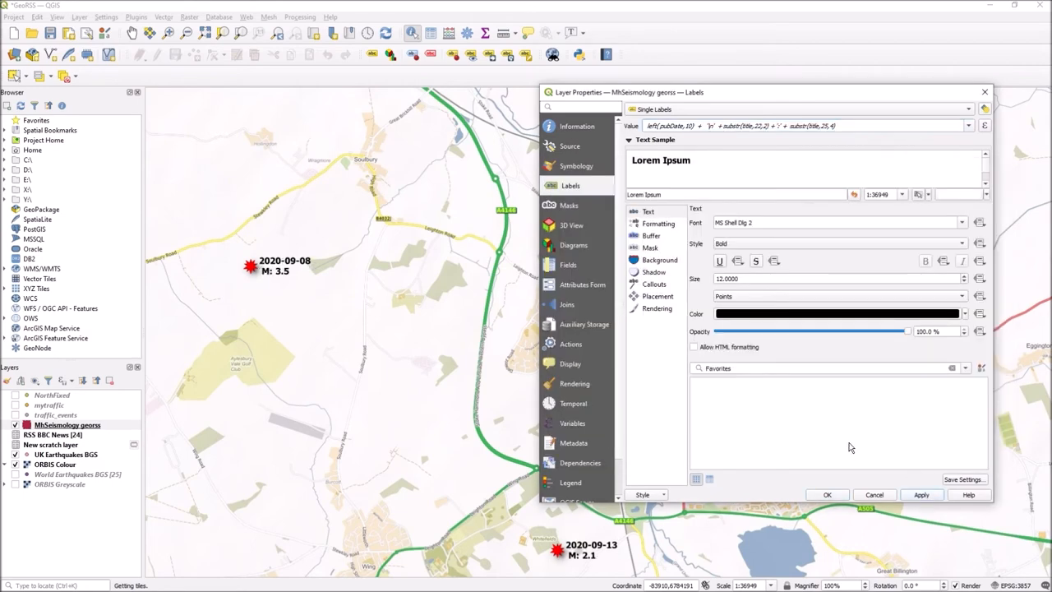
mouse_move(325, 269)
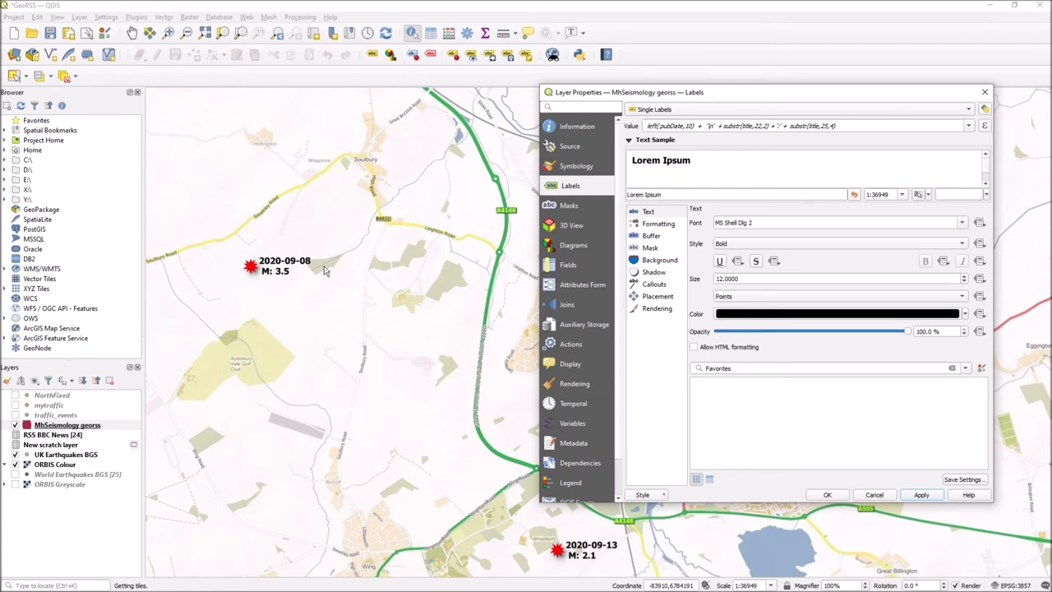
mouse_move(271, 280)
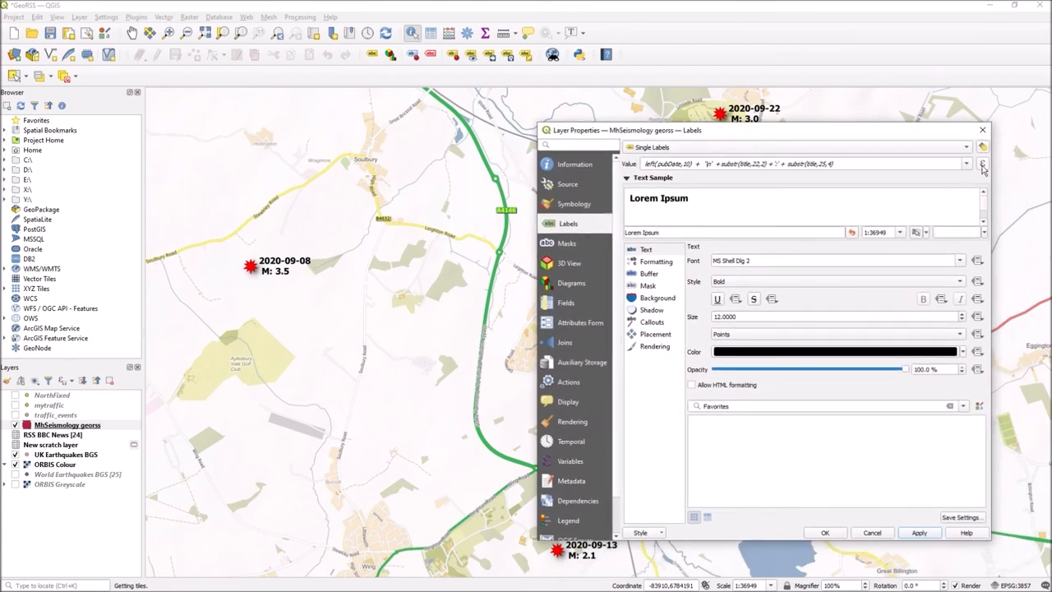
Rewrite the expression as left(pubDate,10) || '\n' || 'M: ' || substr(title,25,4) and accept it.
left_click(983, 164)
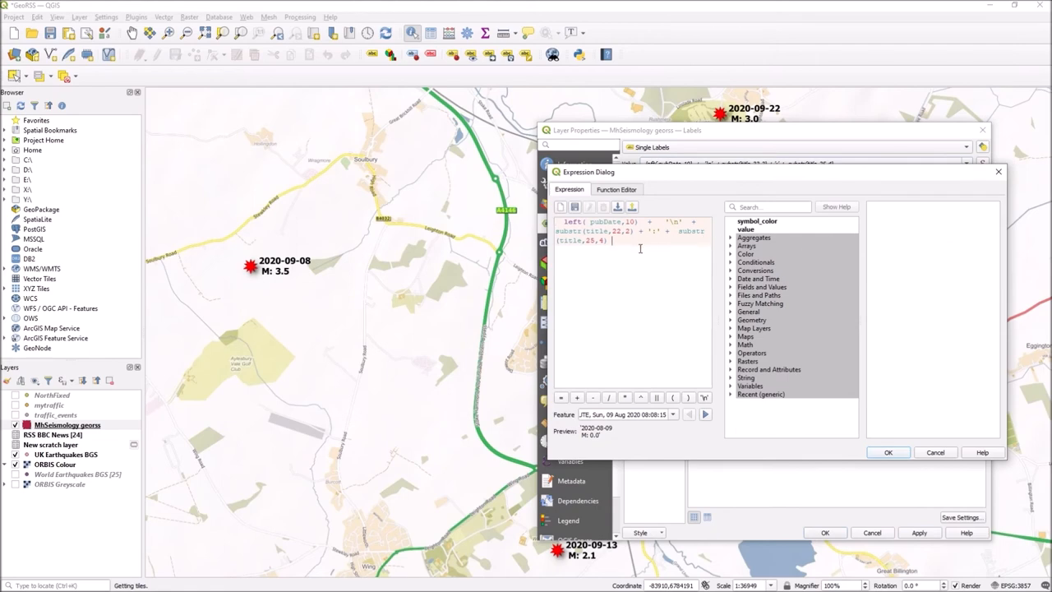
mouse_move(652, 260)
type("M")
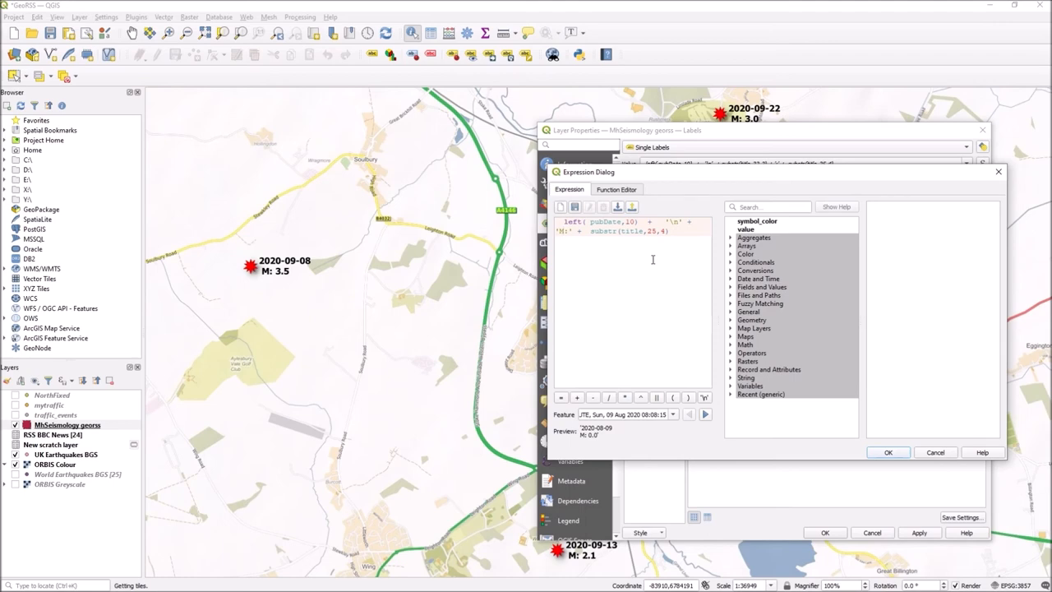
left_click(887, 452)
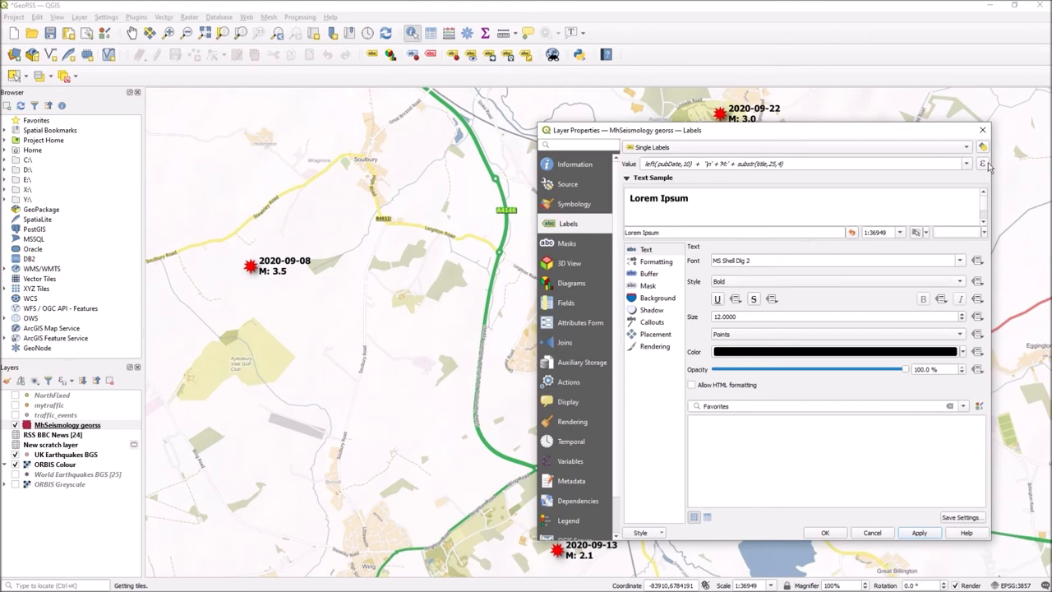
left_click(982, 164)
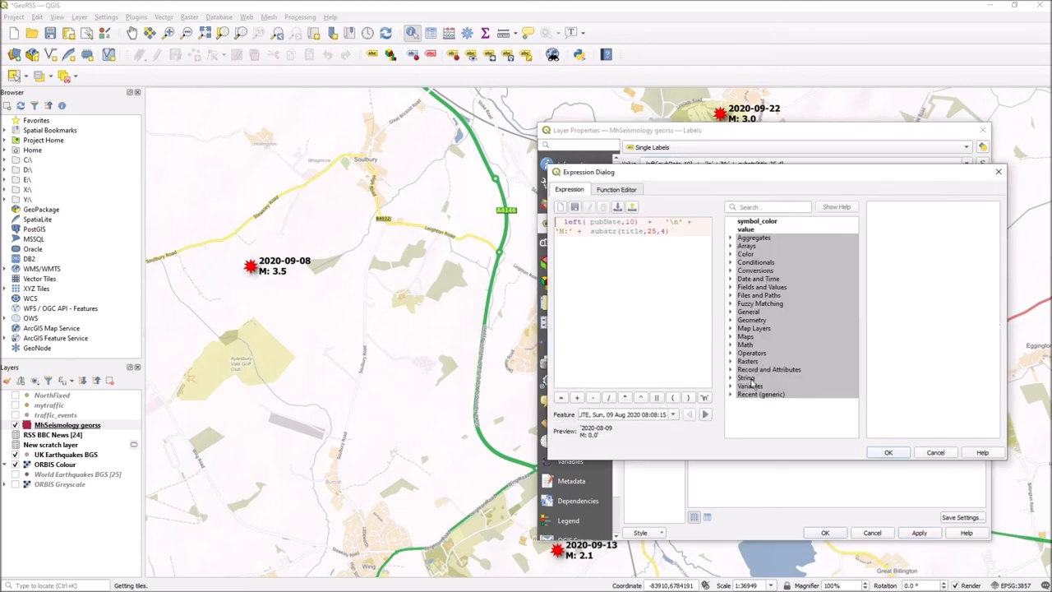
left_click(739, 376)
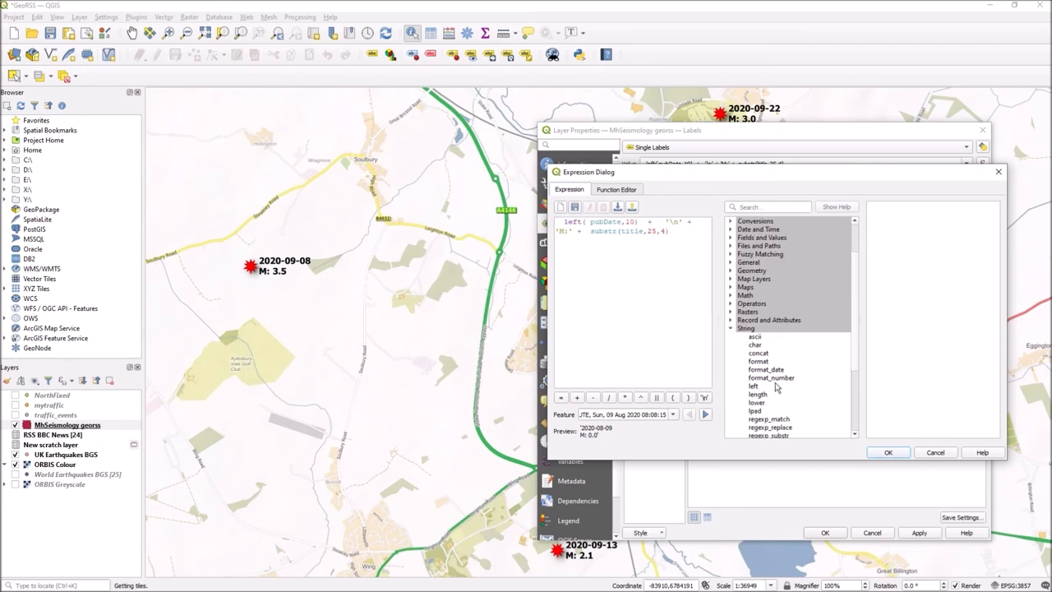
scroll("down", 3)
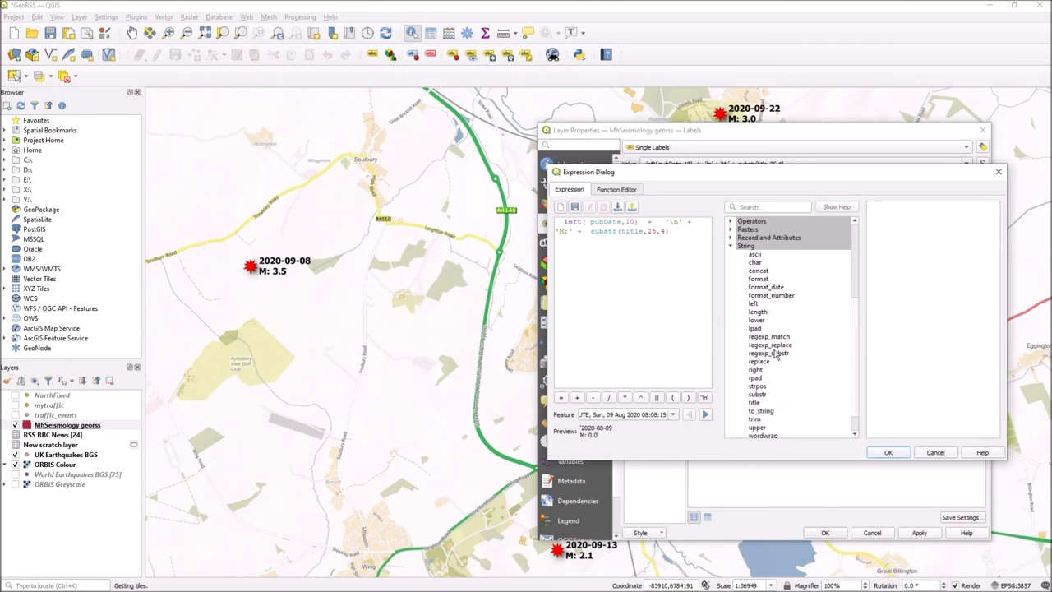
scroll("down", 3)
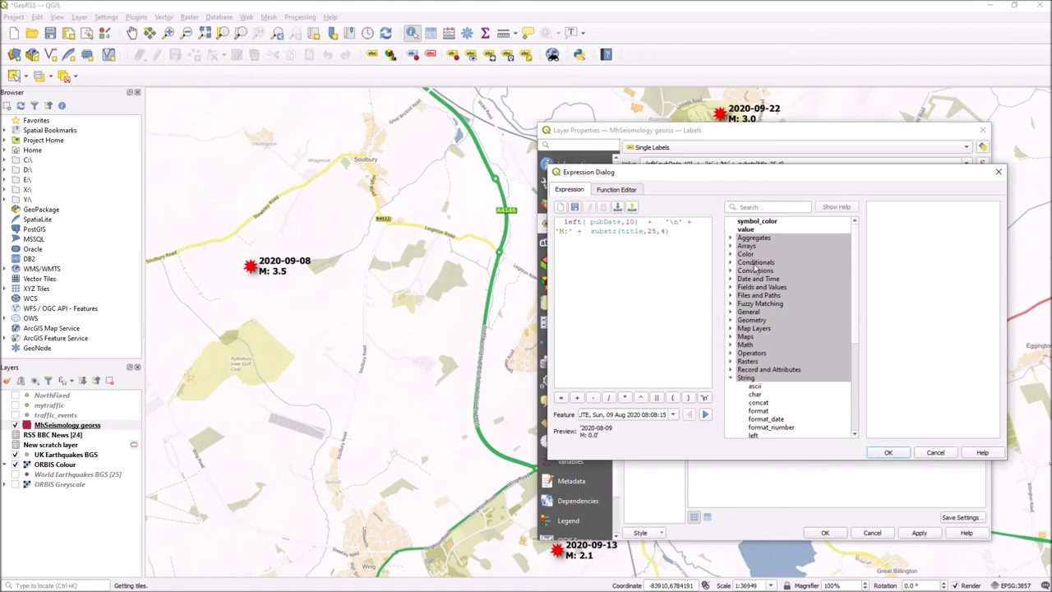
mouse_move(741, 277)
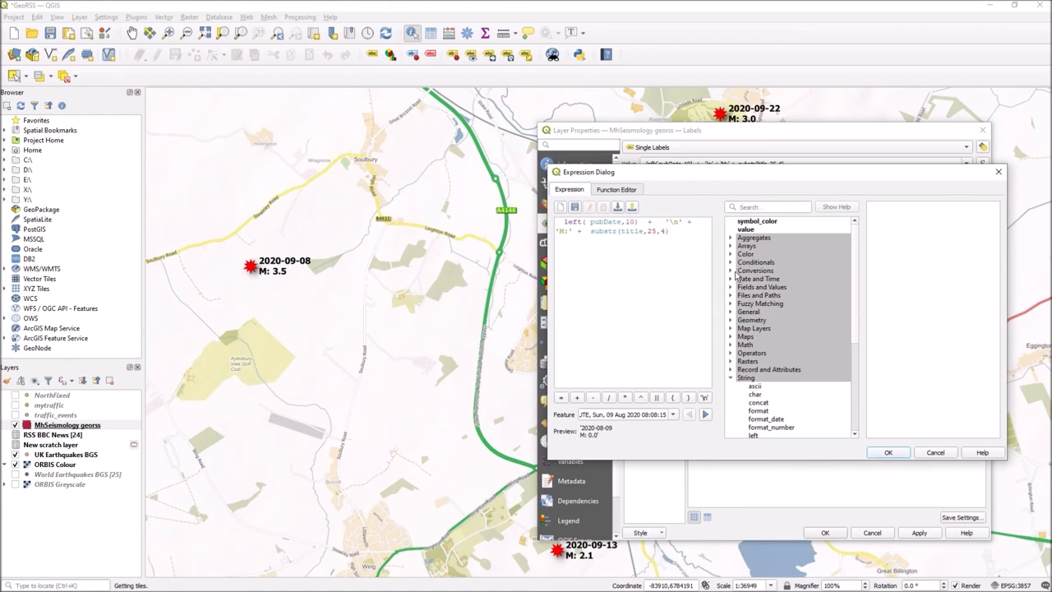
left_click(736, 270)
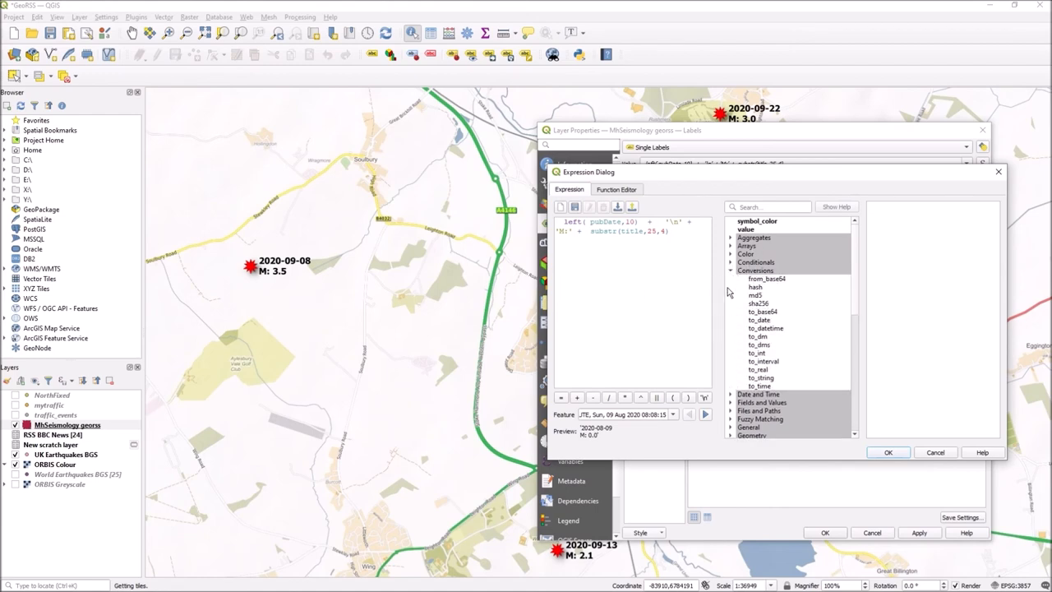
mouse_move(819, 329)
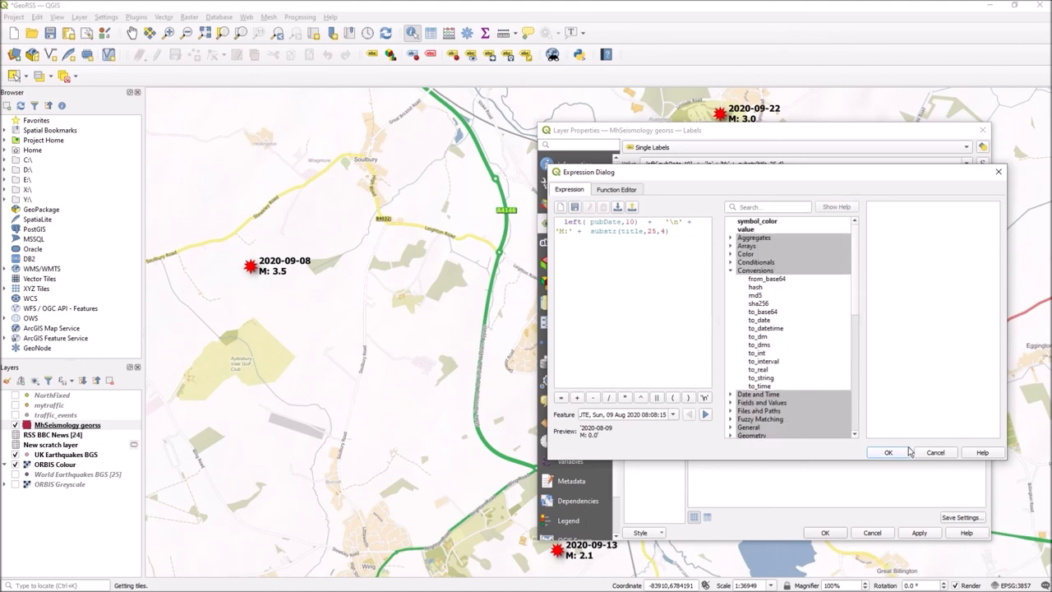
mouse_move(935, 453)
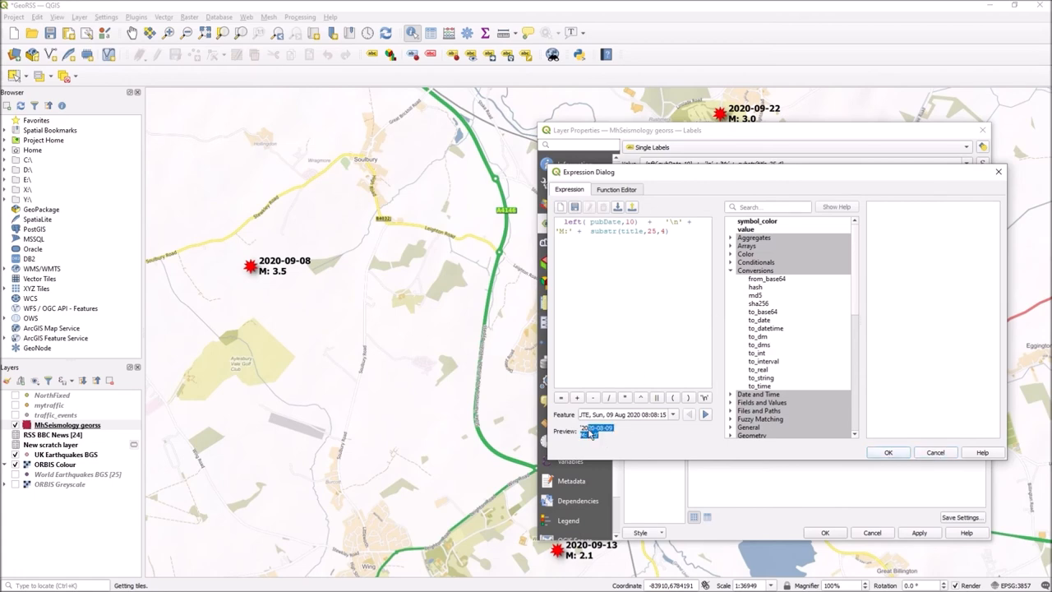
left_click(672, 414)
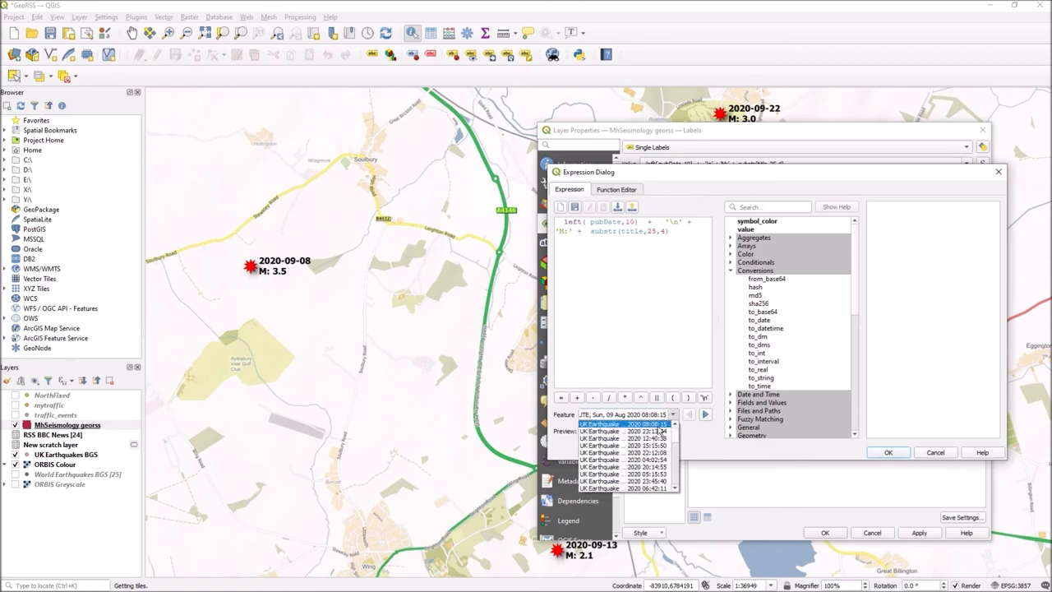
left_click(625, 479)
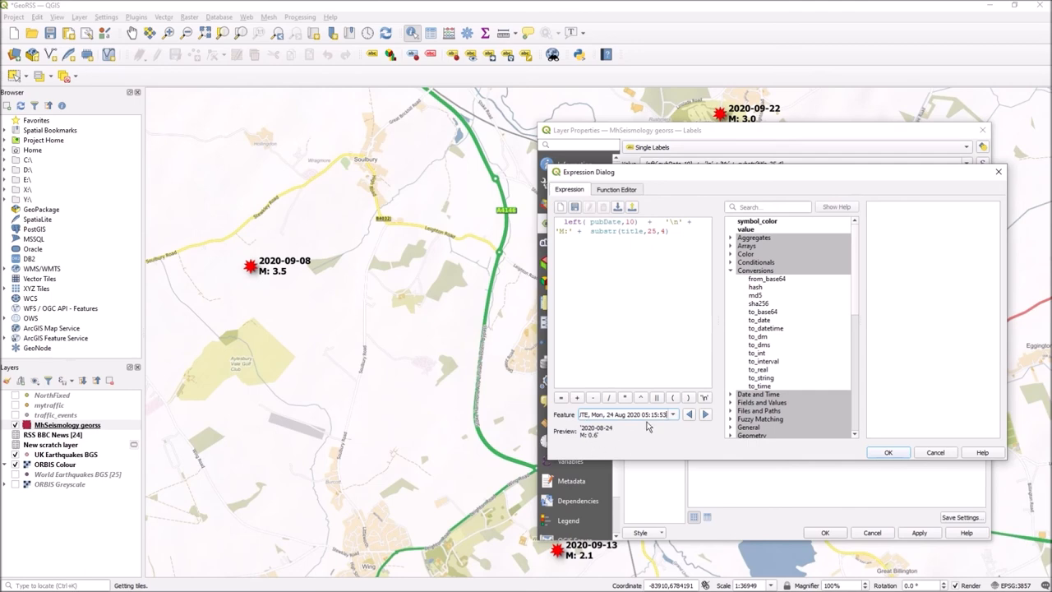
left_click(703, 414)
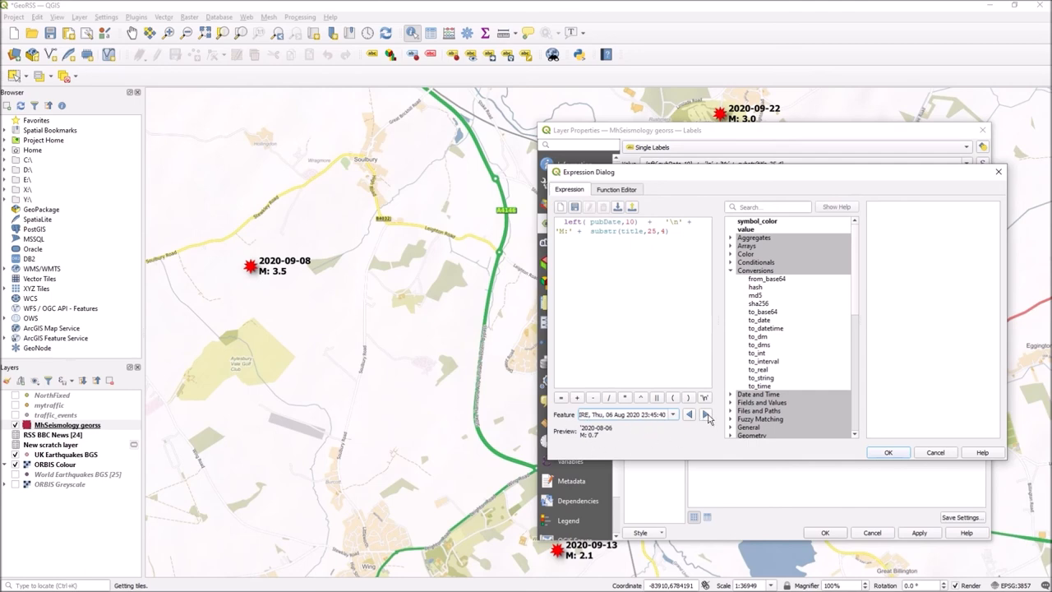
left_click(707, 414)
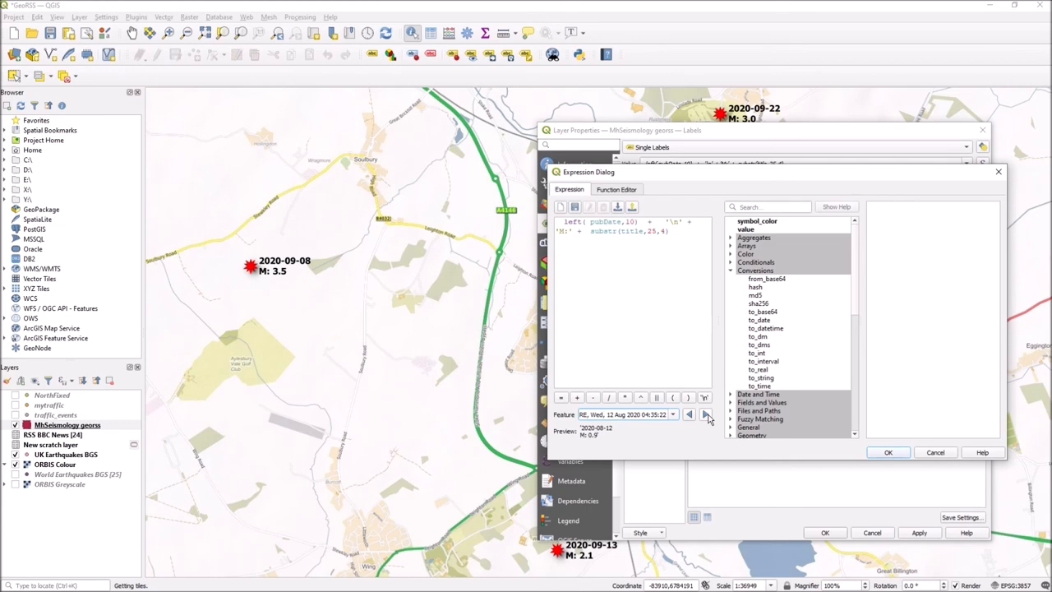
left_click(706, 414)
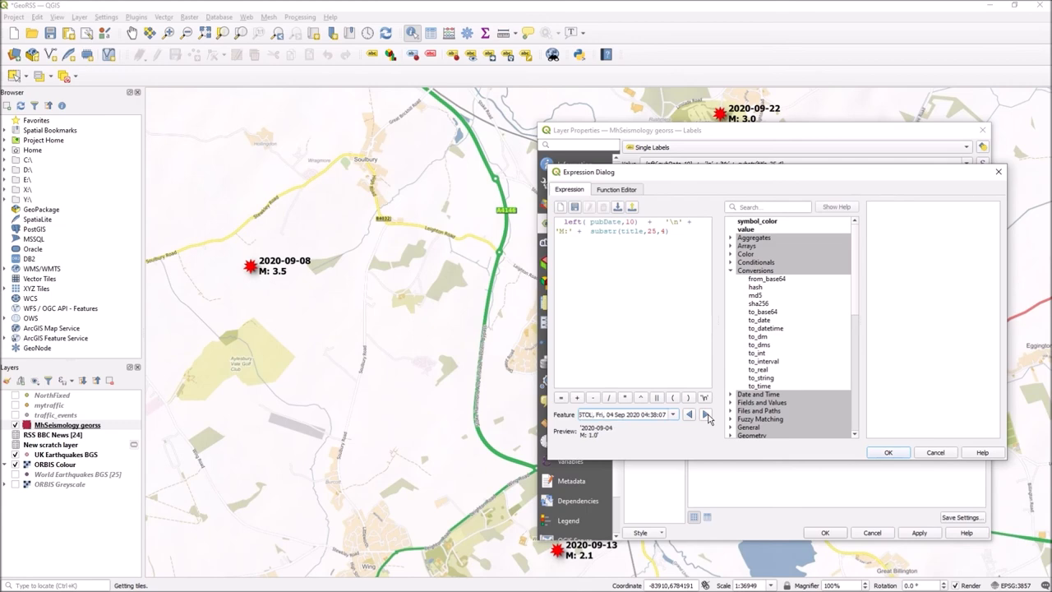
left_click(707, 414)
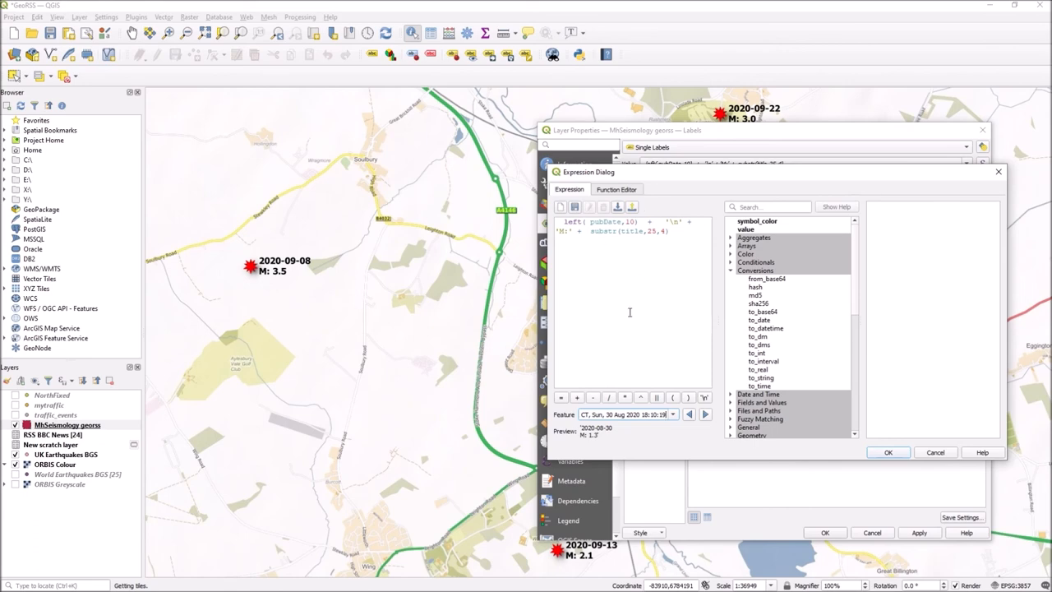
left_click(704, 414)
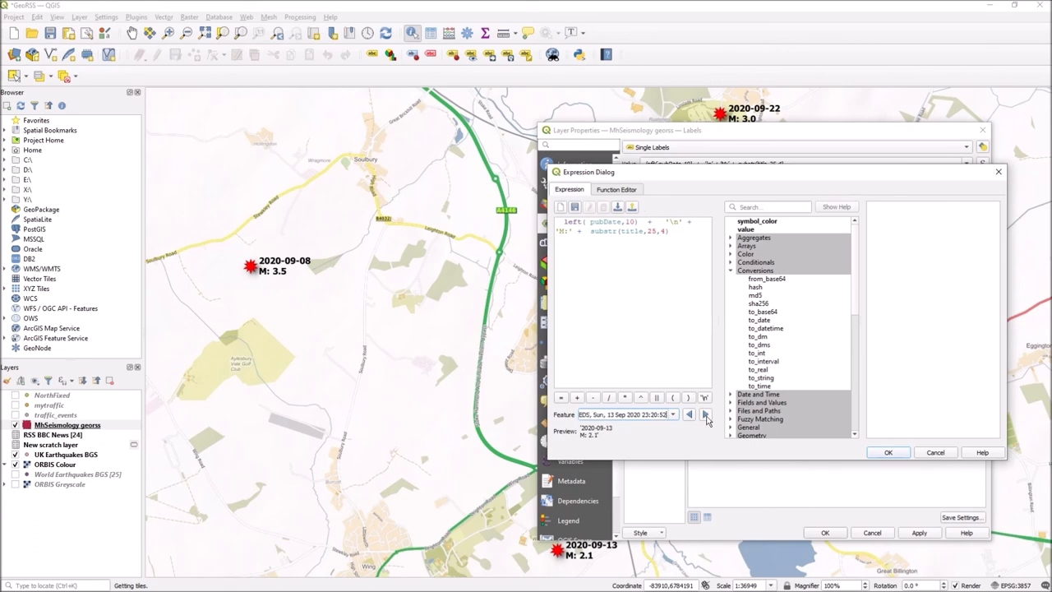
left_click(887, 451)
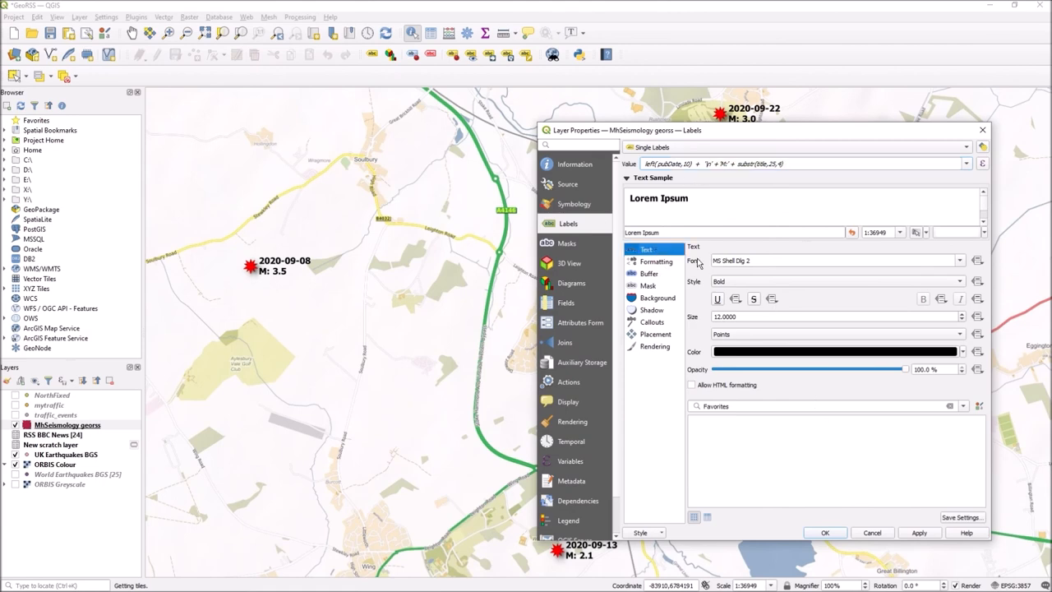
Compare 'Around point' placement and settle on 'Offset from point' for the earthquake labels.
left_click(957, 260)
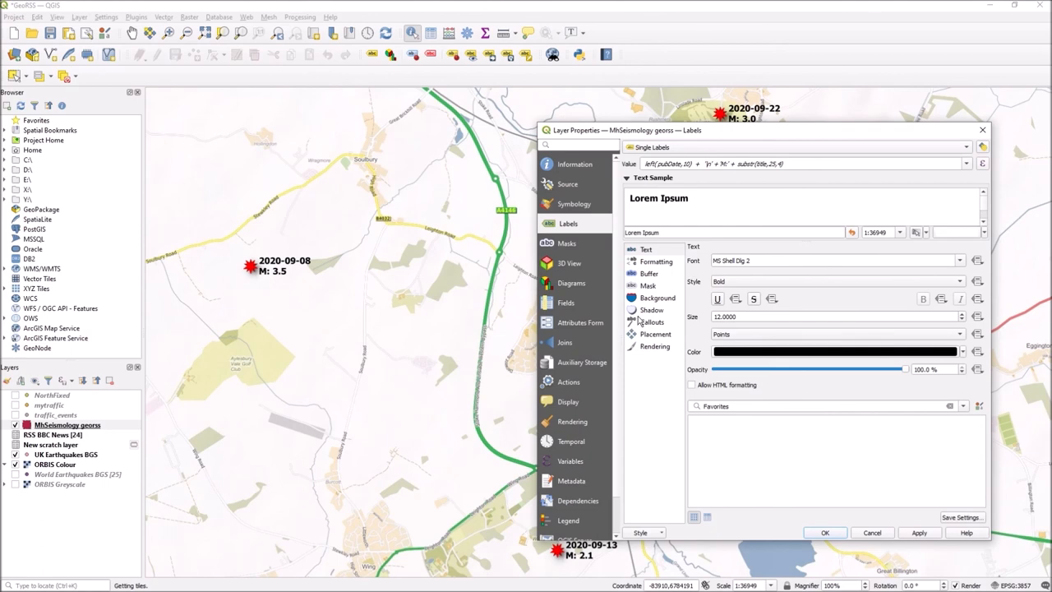
mouse_move(654, 334)
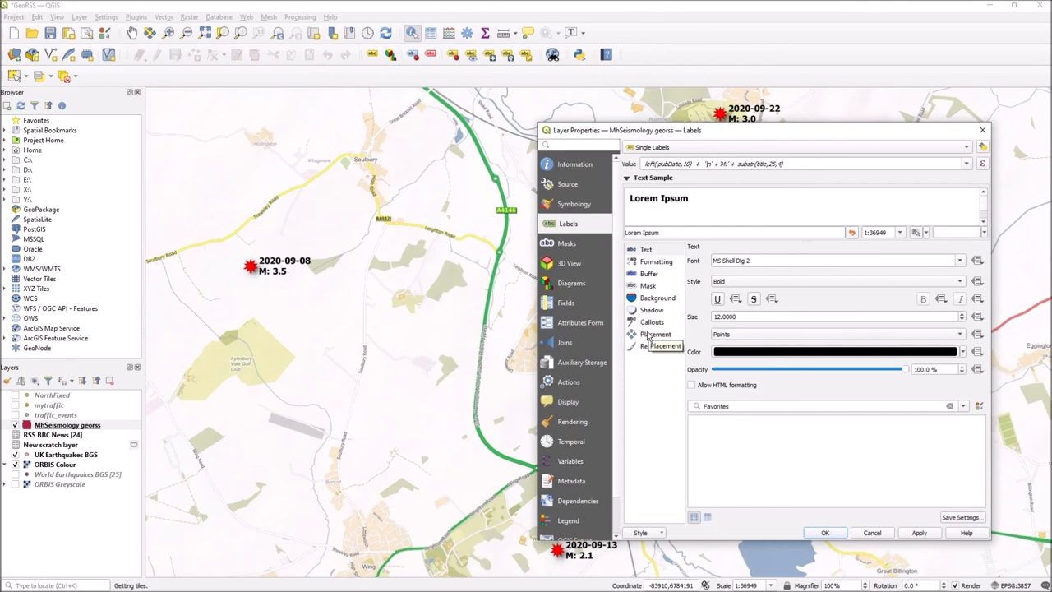
left_click(654, 334)
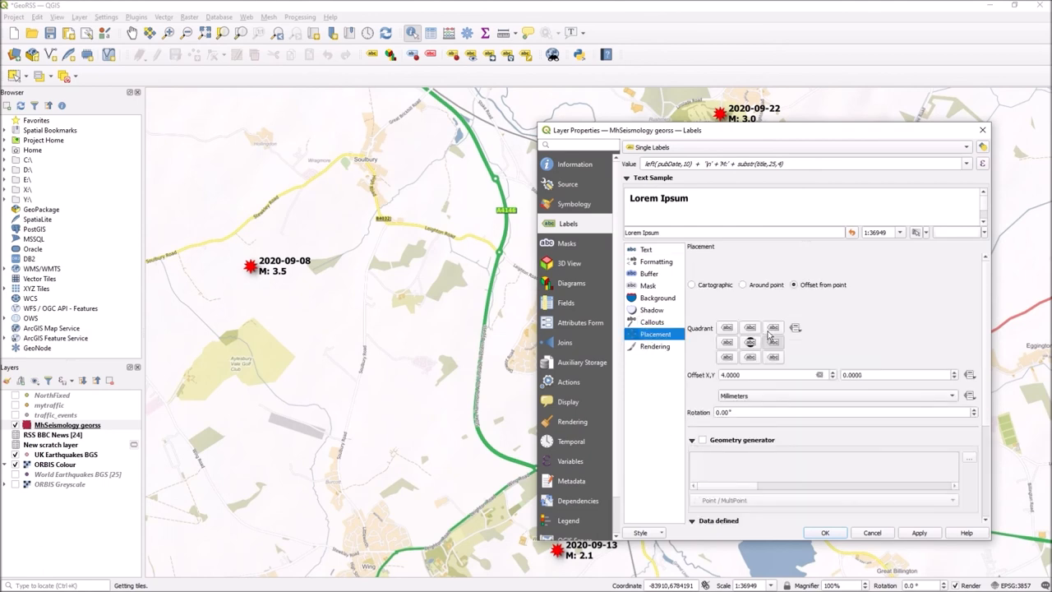
left_click(742, 285)
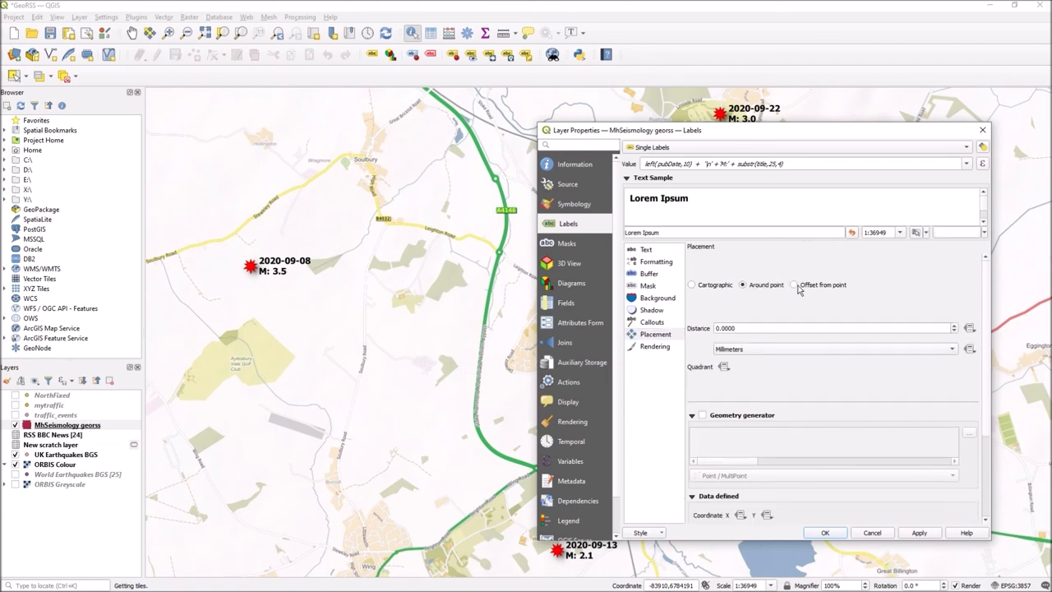
left_click(795, 284)
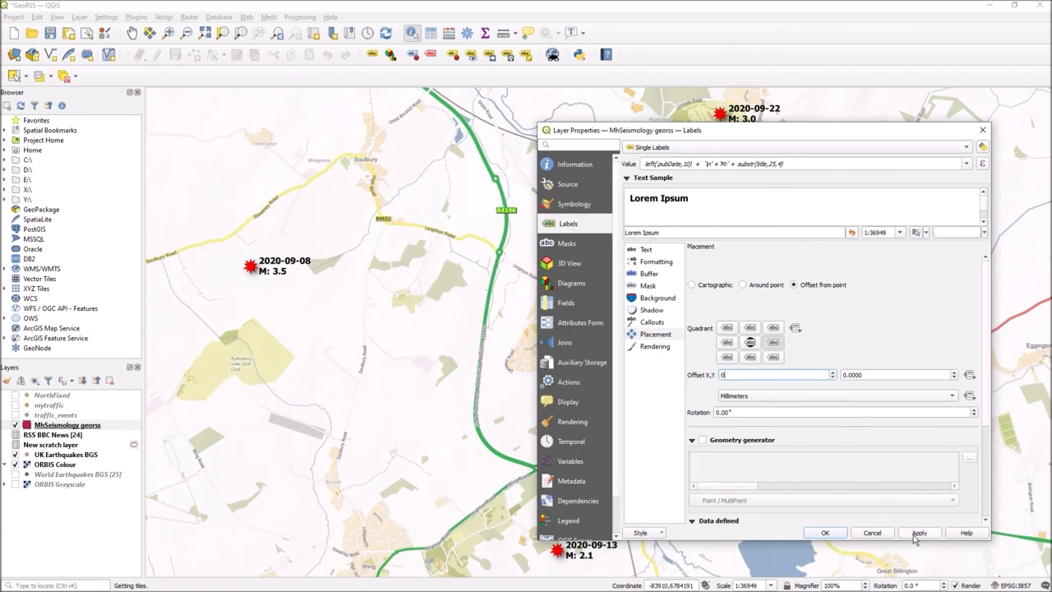
Adjust the label Offset X,Y values and apply them to the map.
left_click(918, 533)
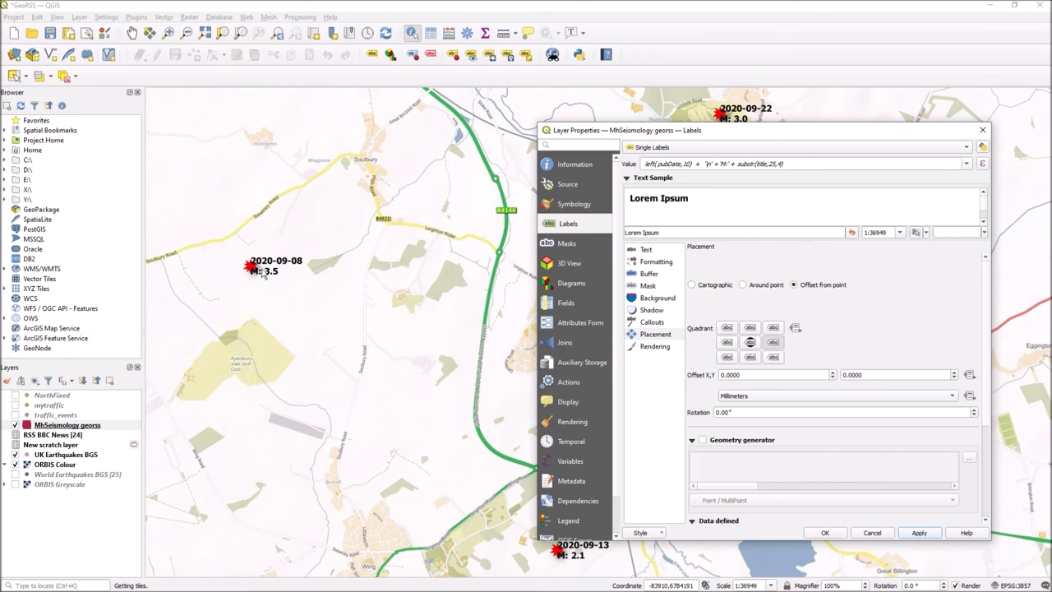
mouse_move(271, 279)
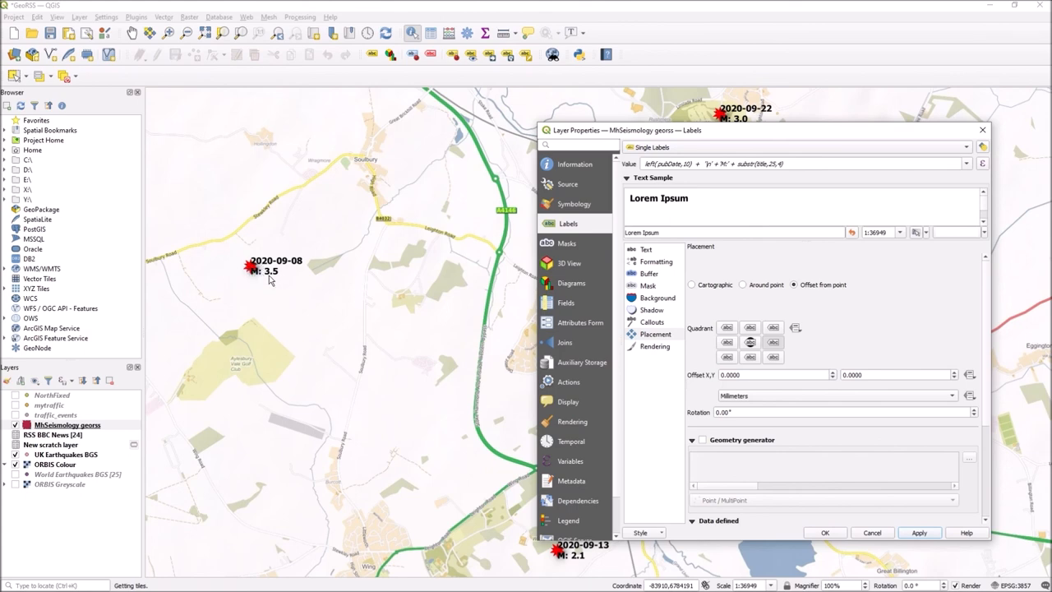
left_click(769, 375)
type("3.0000")
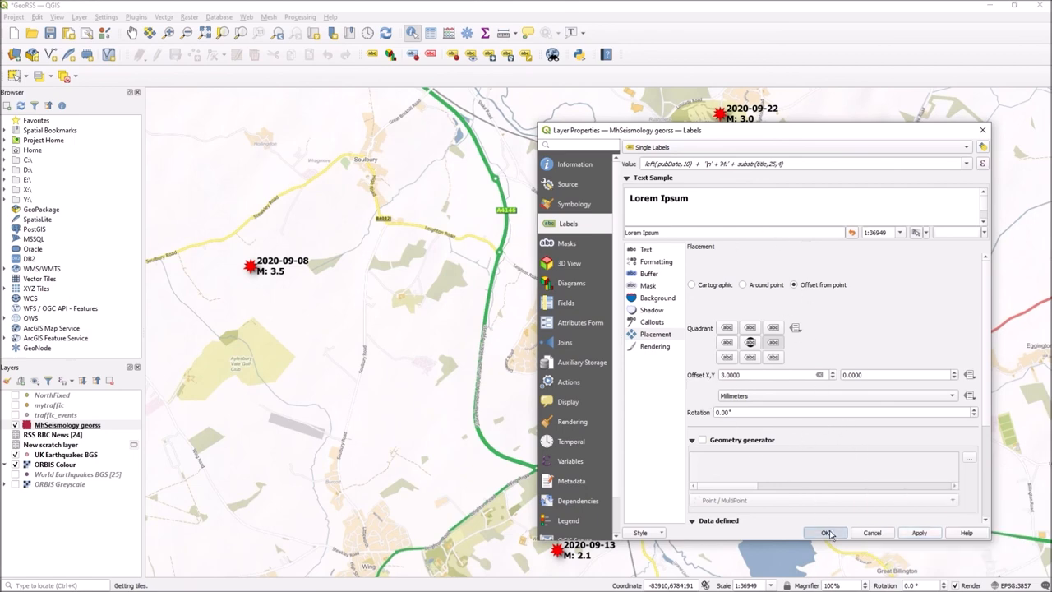
left_click(823, 532)
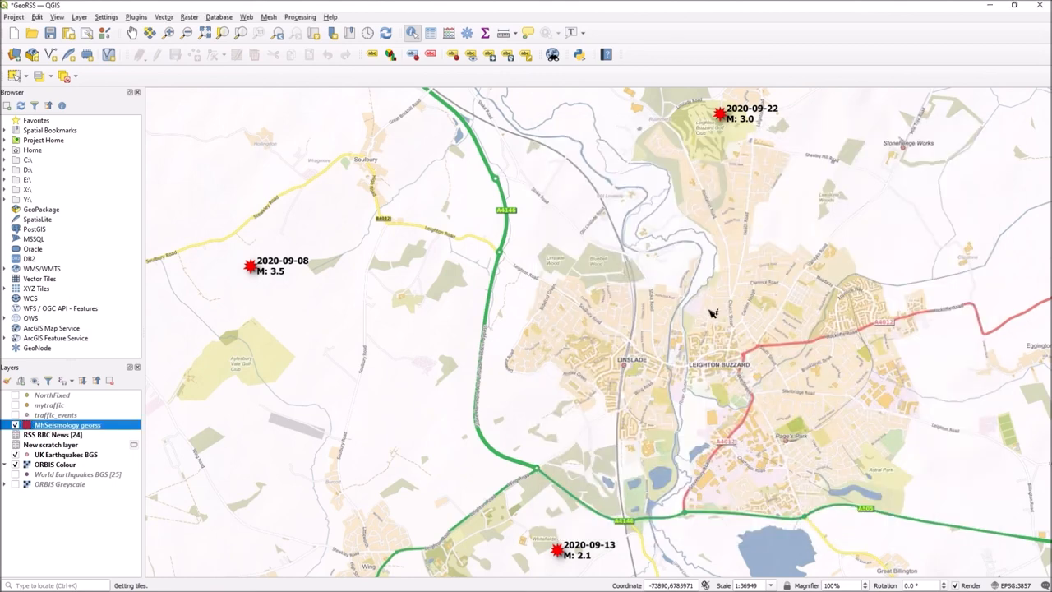
mouse_move(659, 292)
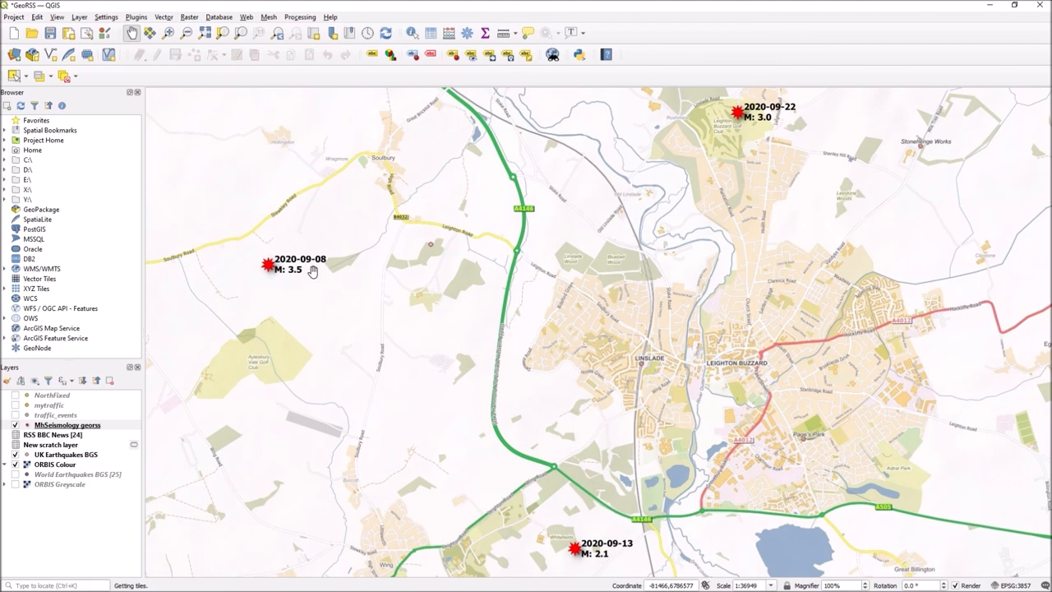
mouse_move(667, 212)
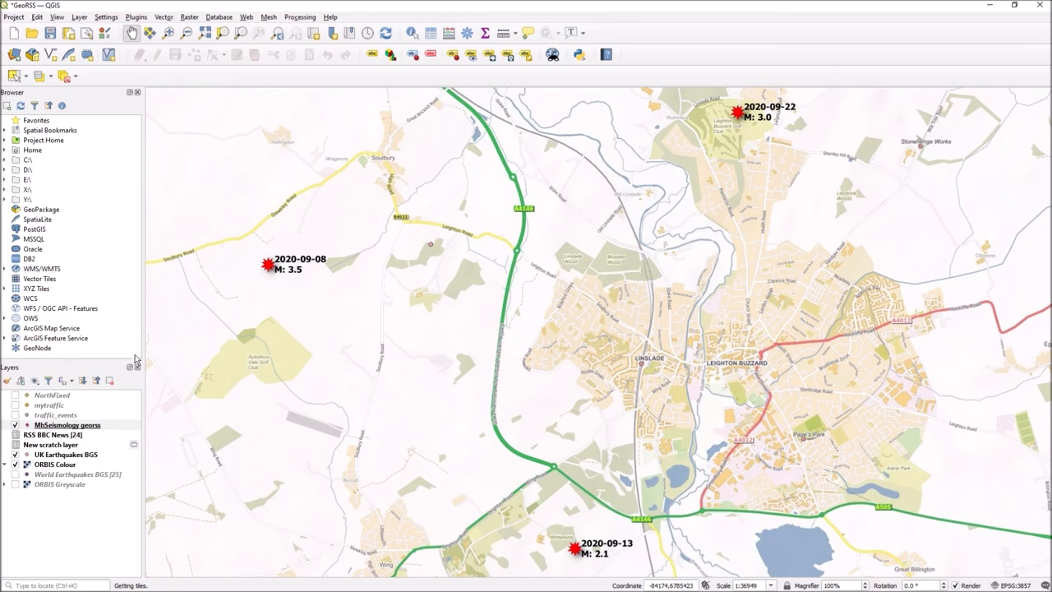
right_click(64, 424)
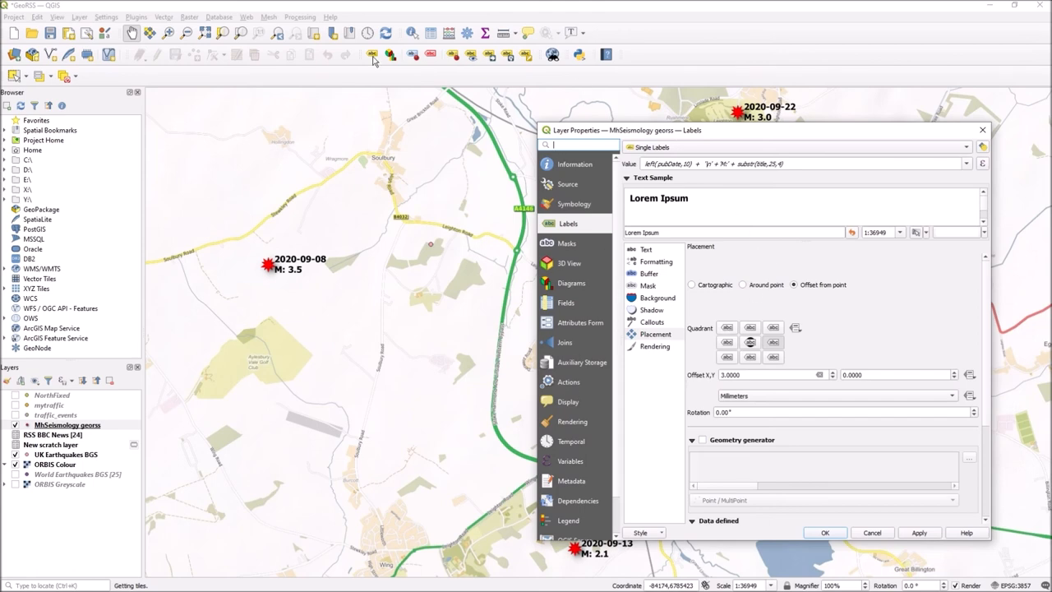
mouse_move(615, 267)
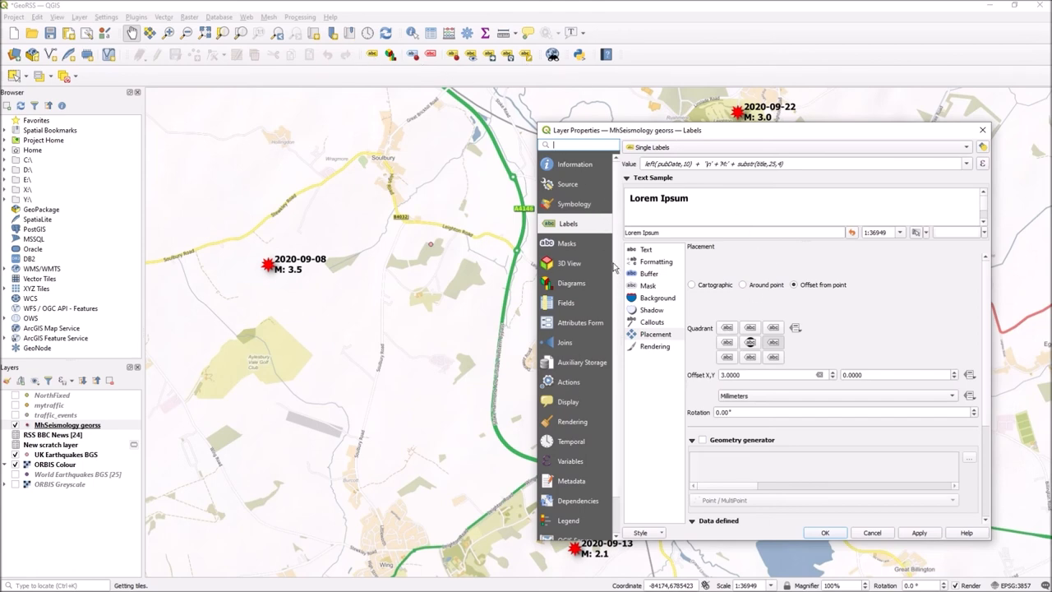
left_click_drag(623, 130, 792, 110)
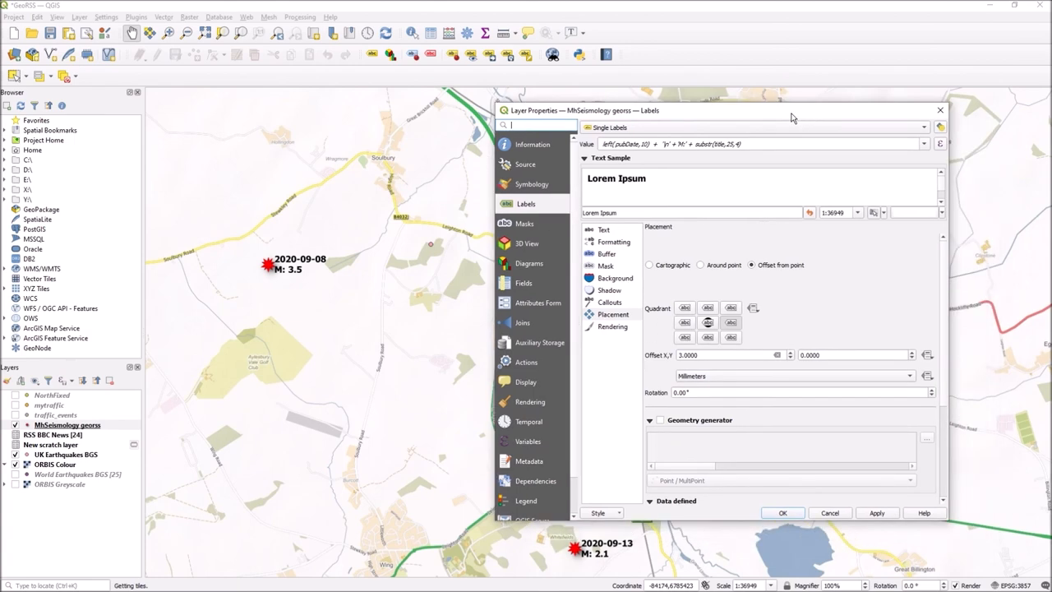